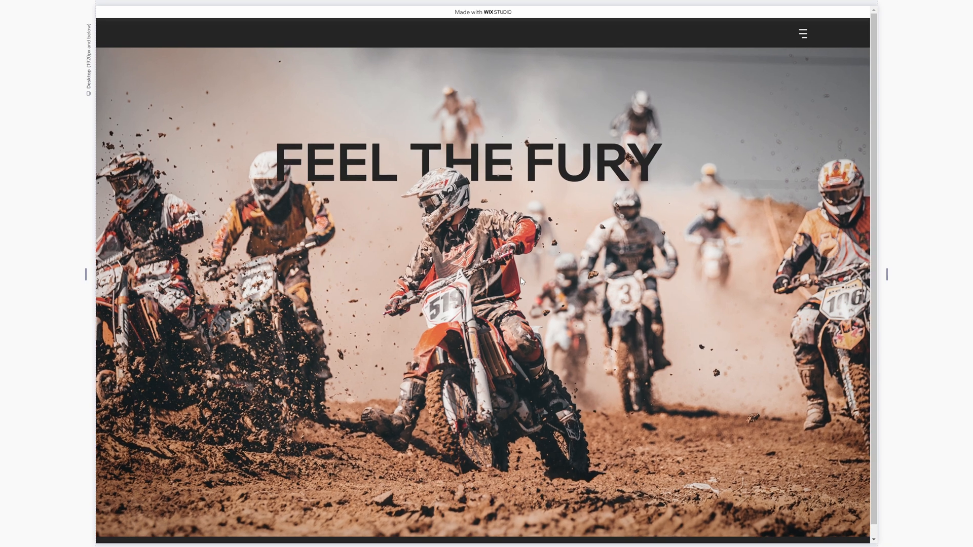
Scroll through the finished FEEL THE FURY motocross hero site preview
scroll("down", 3)
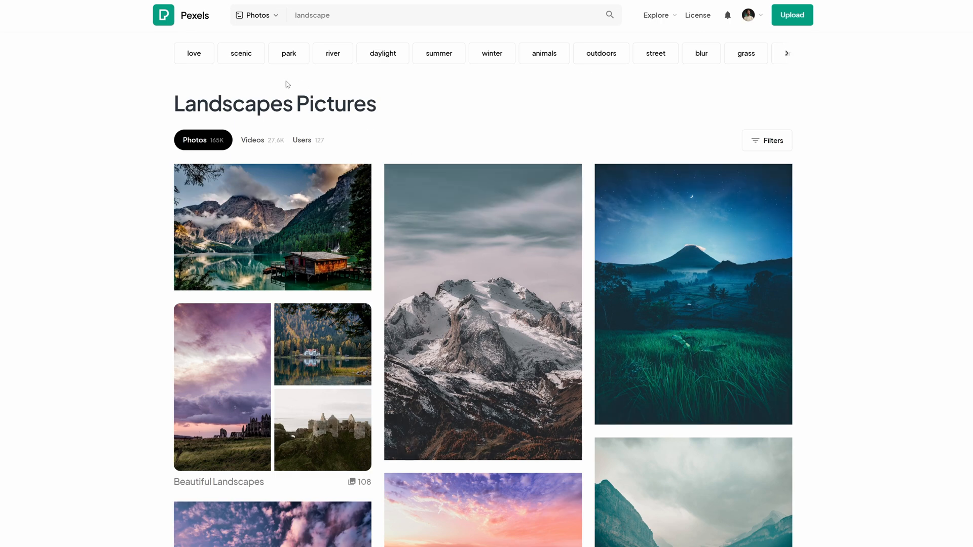
mouse_move(415, 113)
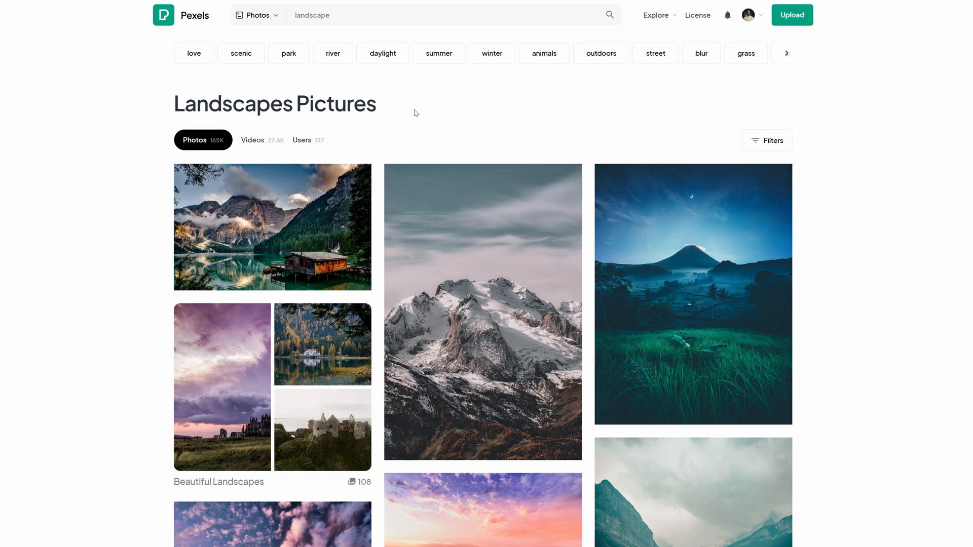
mouse_move(417, 250)
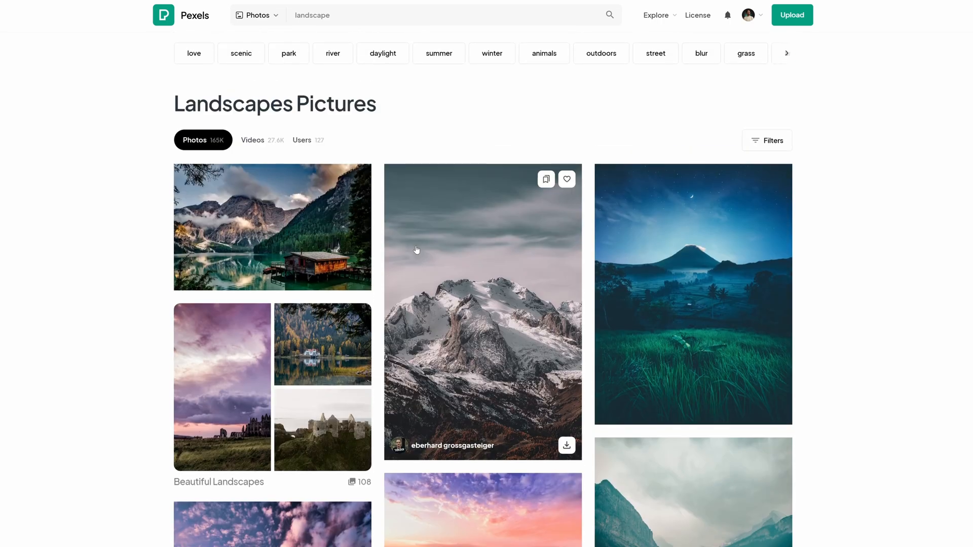
Scroll the Pexels Landscapes results and open the rowboat-on-a-mountain-lake photo
scroll("down", 3)
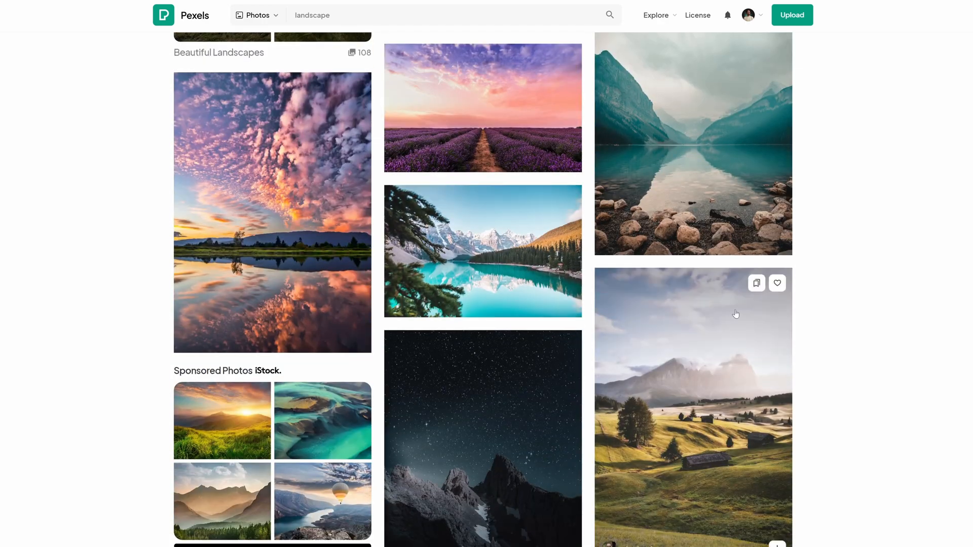
scroll("down", 3)
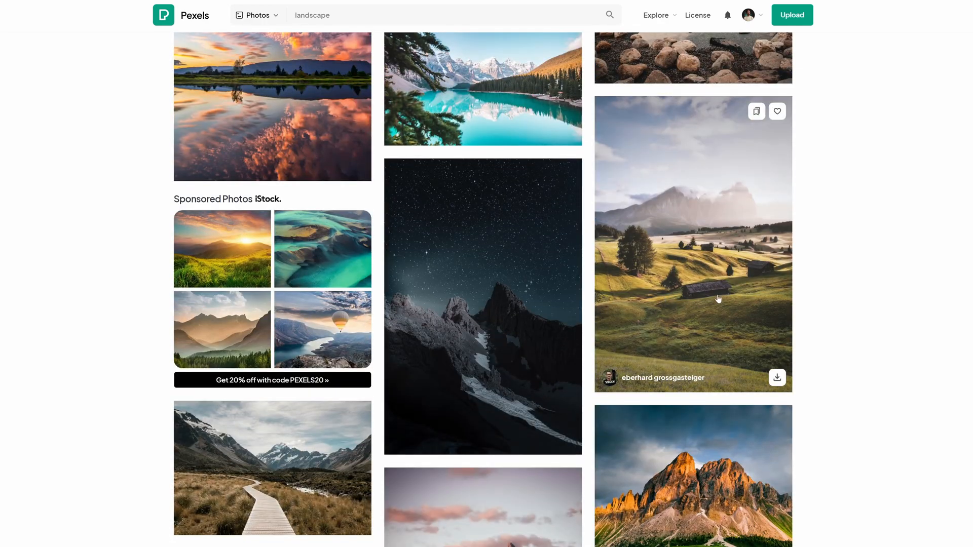
scroll("down", 3)
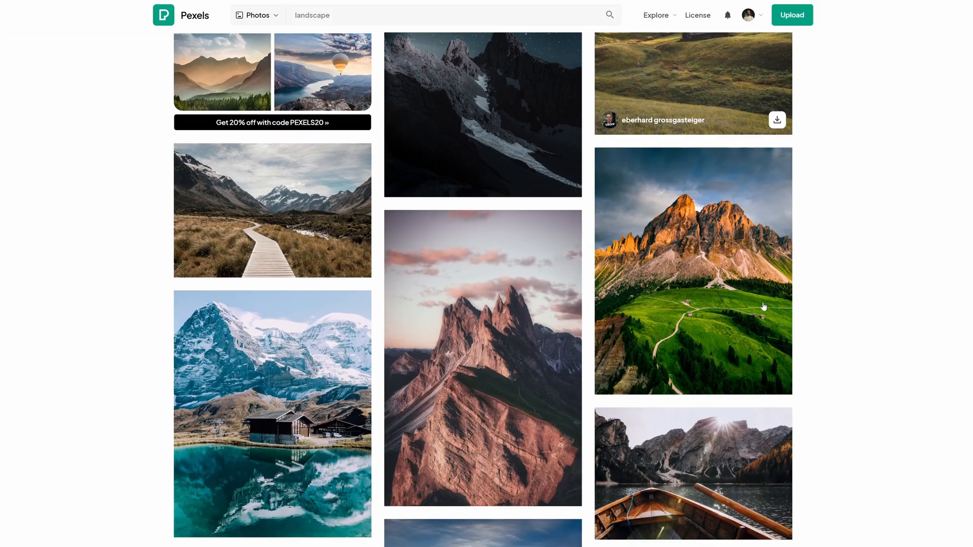
left_click(692, 472)
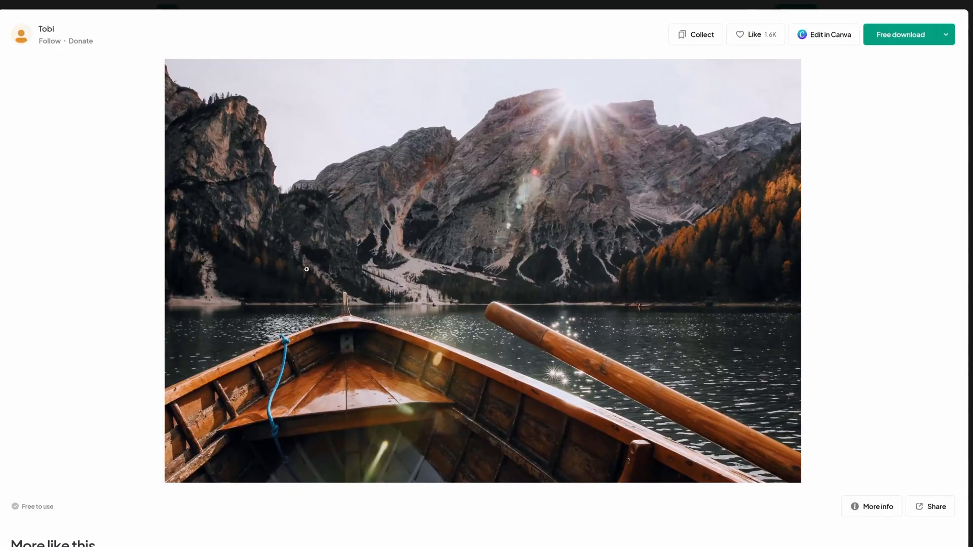
mouse_move(376, 349)
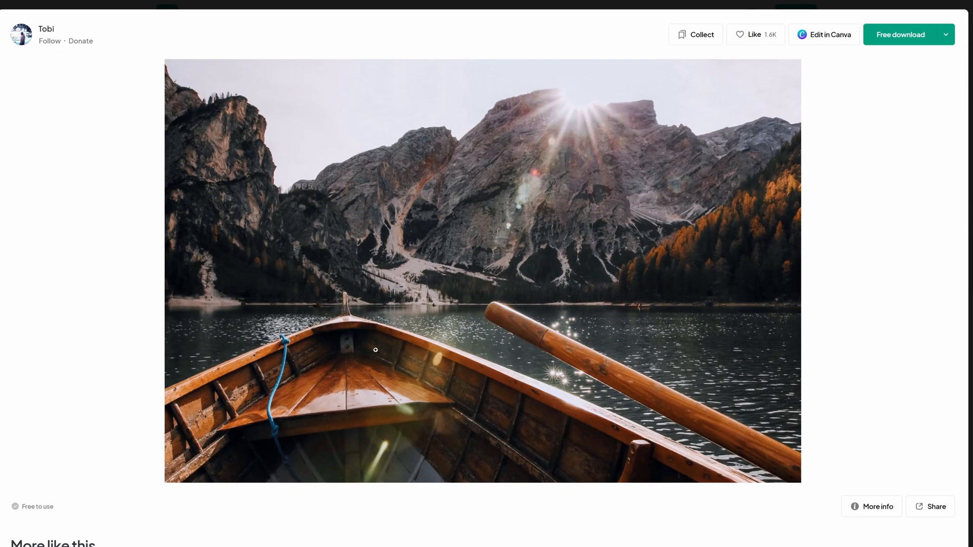
mouse_move(503, 333)
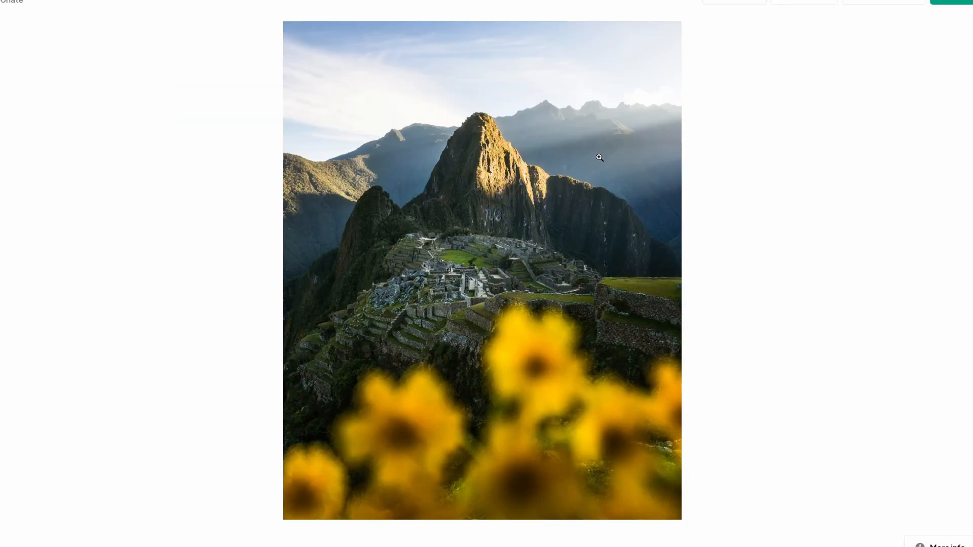
mouse_move(365, 451)
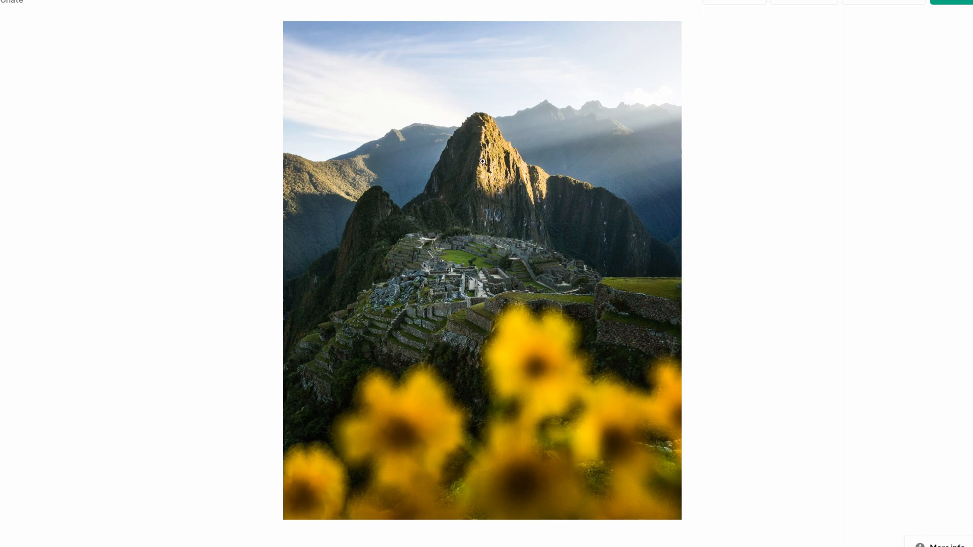
mouse_move(356, 219)
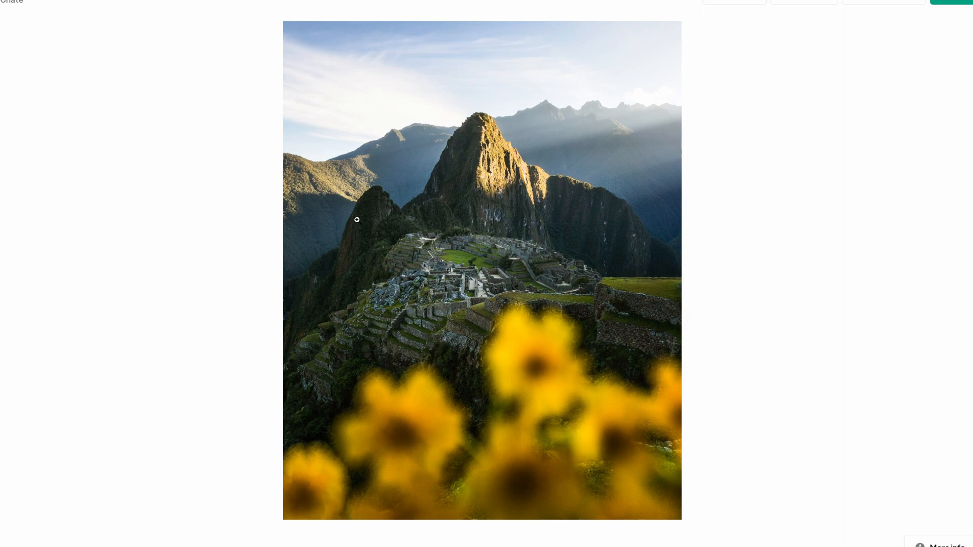
mouse_move(687, 114)
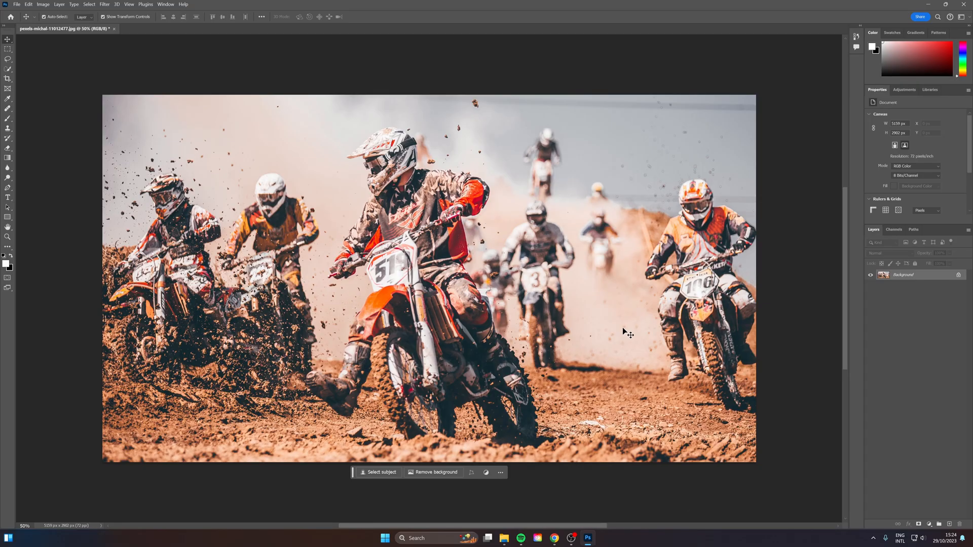
mouse_move(706, 379)
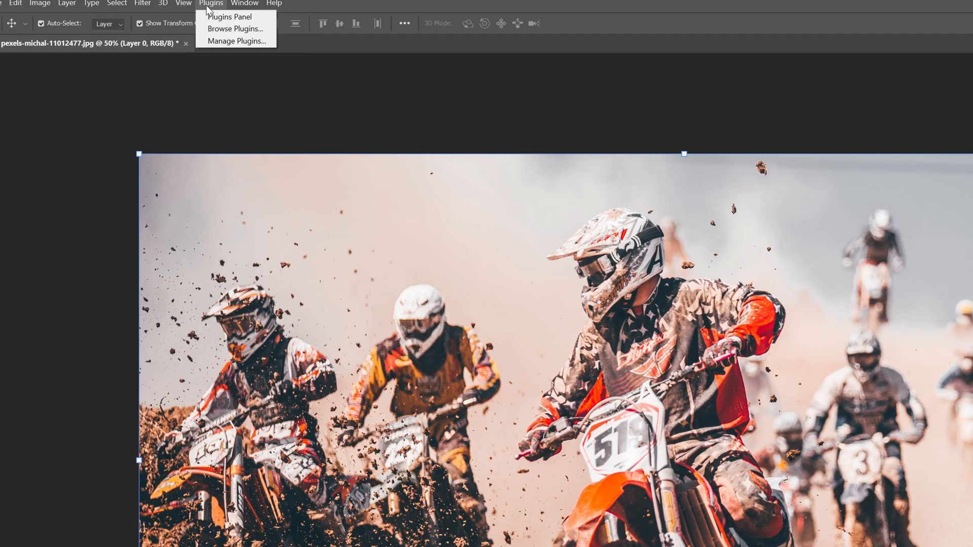
Launch Filter > Camera Raw Filter on the motocross photo
left_click(142, 3)
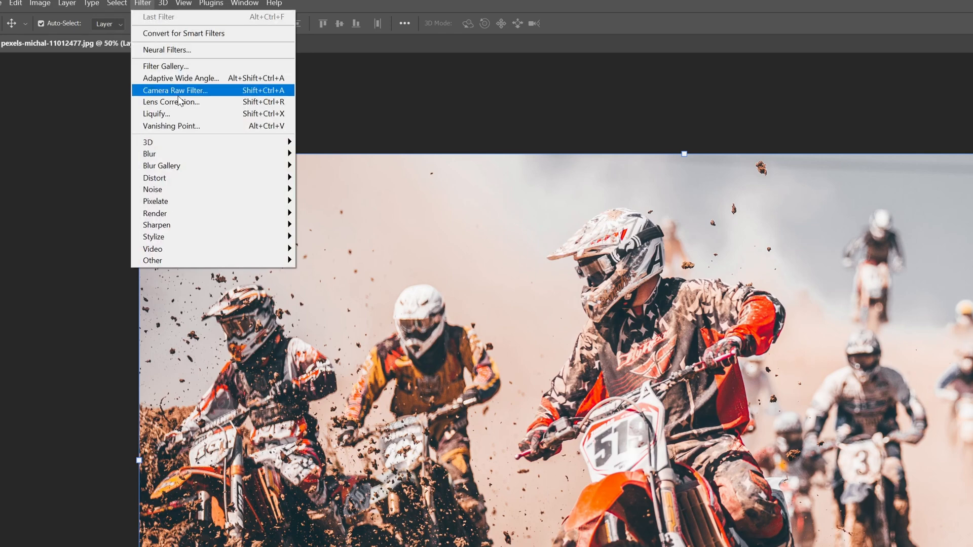
left_click(175, 90)
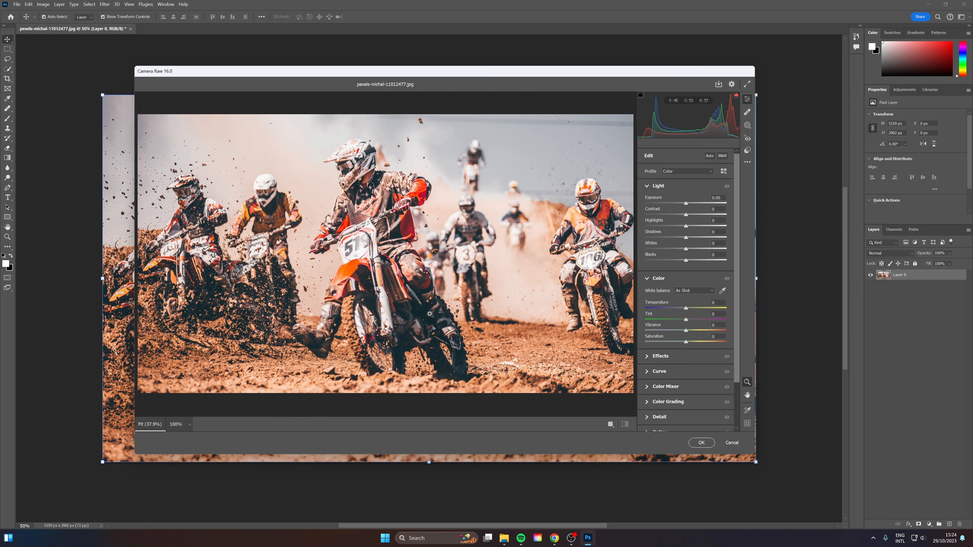
Apply the Camera Raw edits and start selecting the lead rider on bike 519
left_click(701, 442)
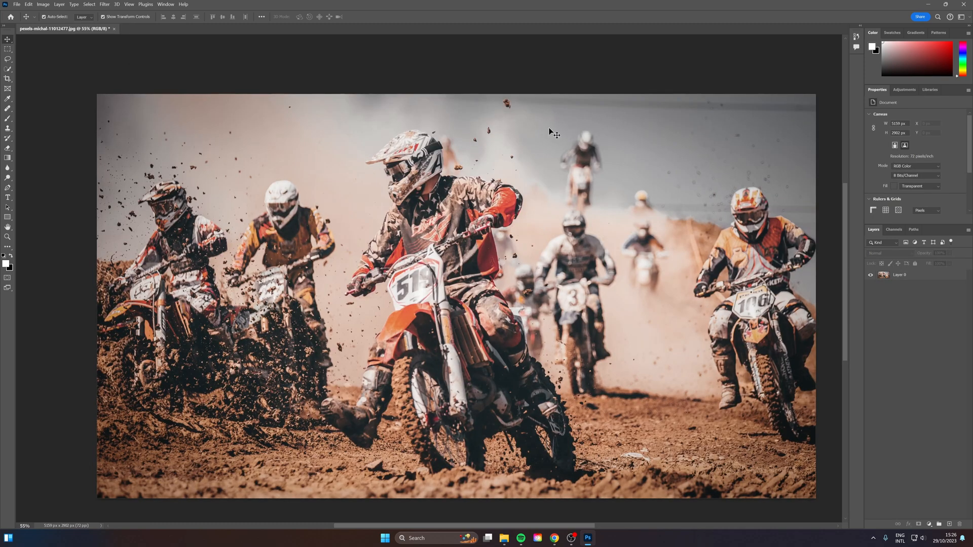
mouse_move(368, 199)
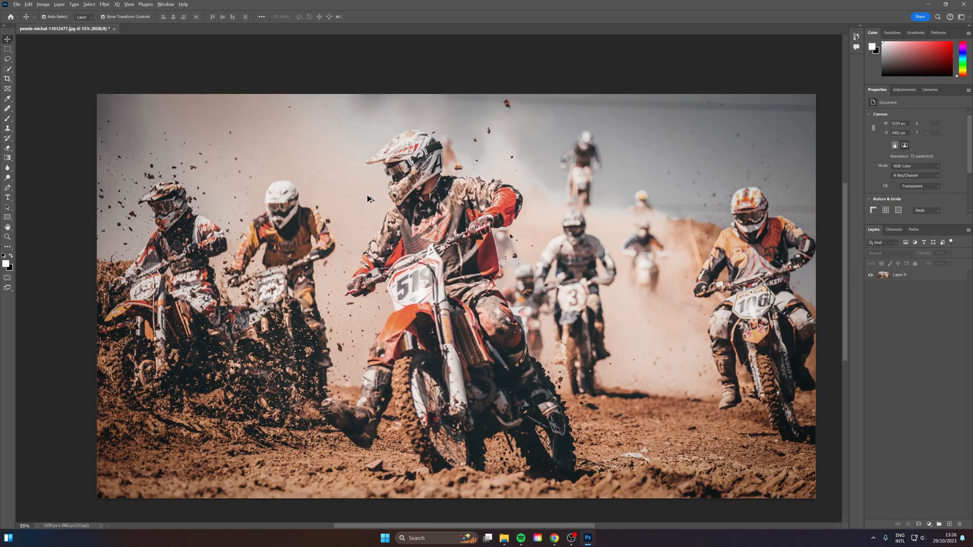
left_click(899, 274)
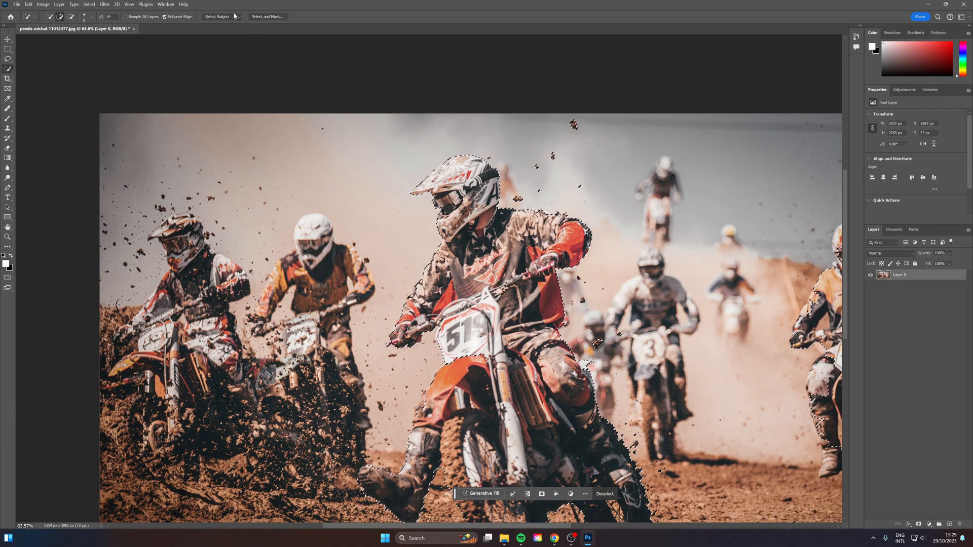
Refine the rider selection in Select and Mask, outputting to New Layer with Layer Mask
left_click(267, 17)
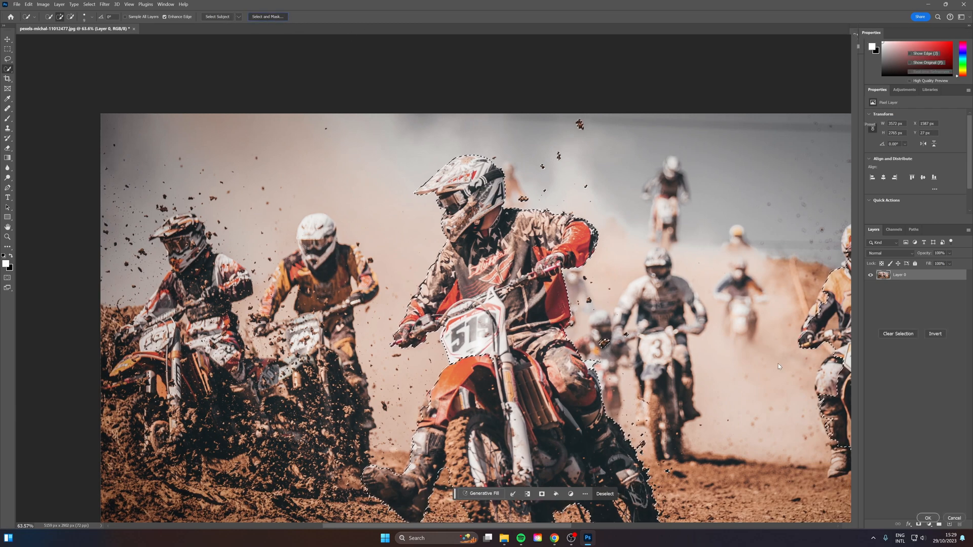
left_click(268, 16)
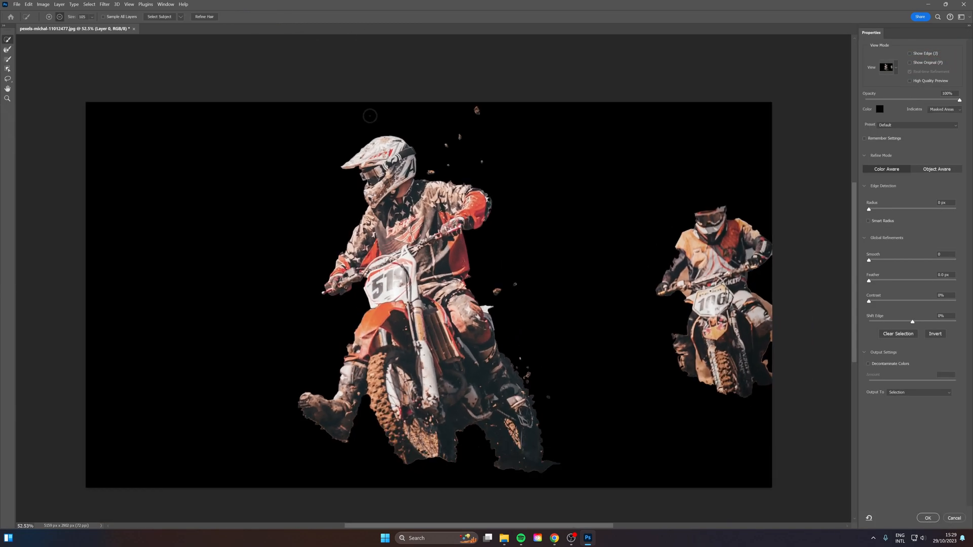
left_click(927, 517)
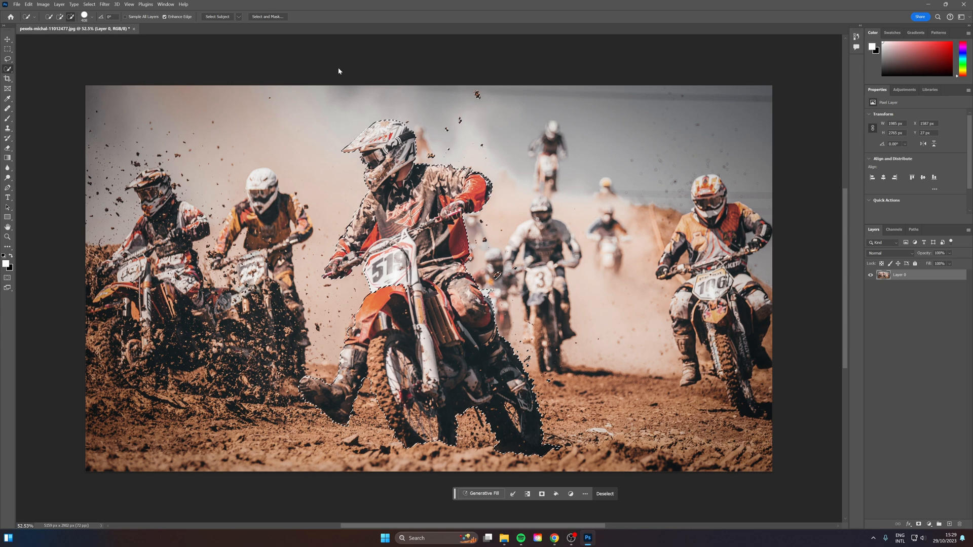
left_click(268, 17)
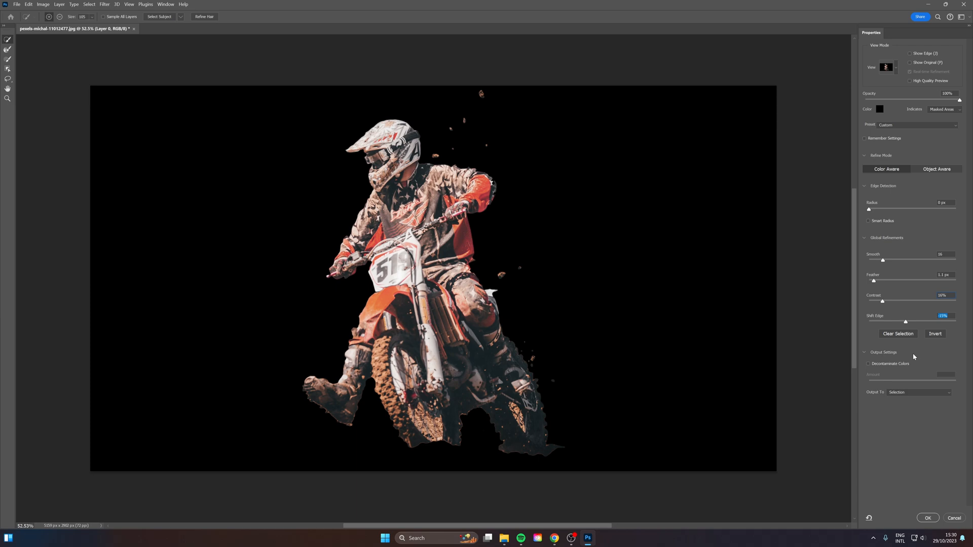
left_click(917, 392)
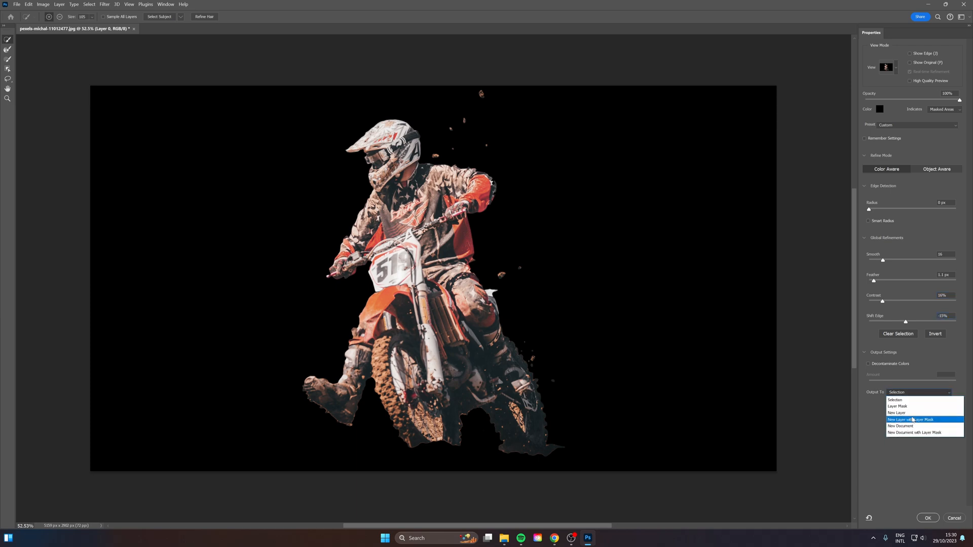
left_click(911, 420)
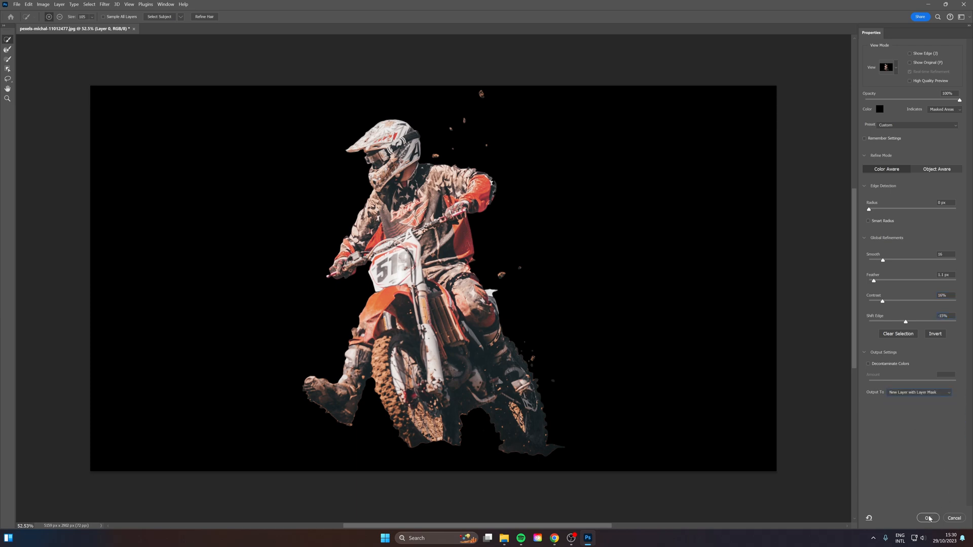
Apply the refined cutout as the masked subject layer and load its rider outline
left_click(927, 518)
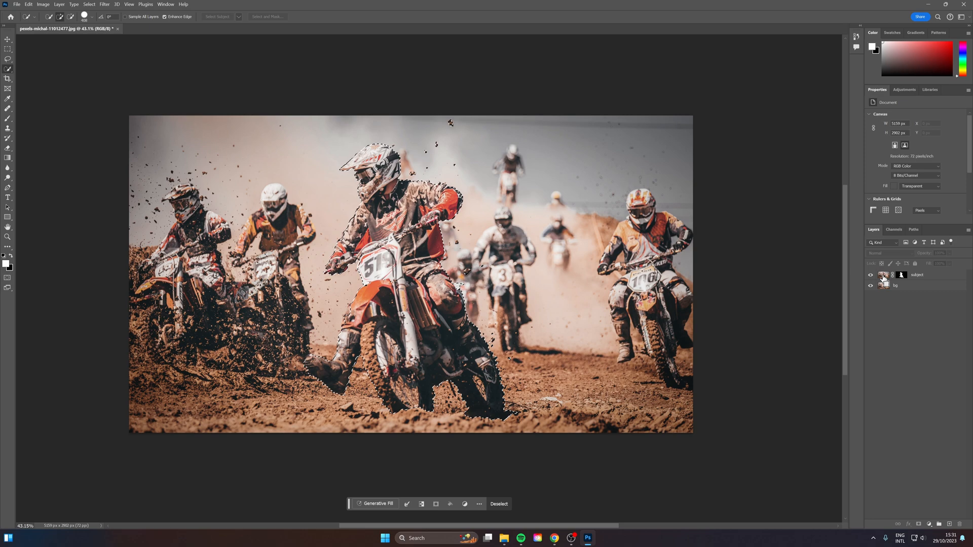
left_click(917, 275)
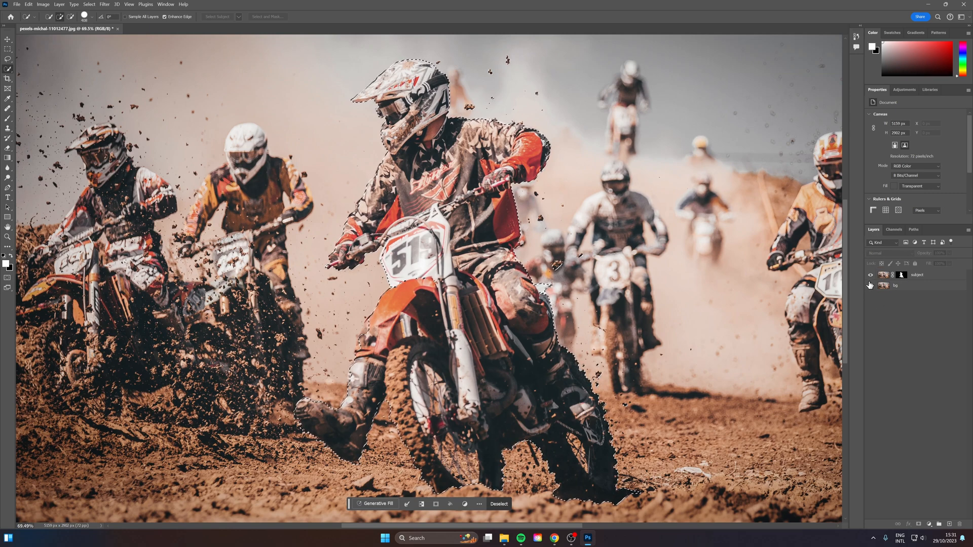
Hide the subject layer and expand the rider selection on bg by 25 pixels
left_click(895, 285)
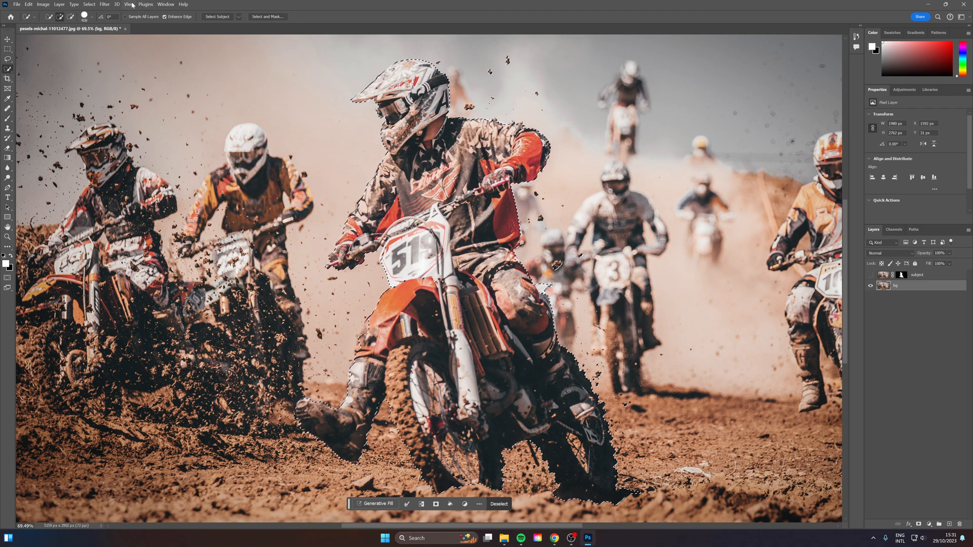
left_click(89, 4)
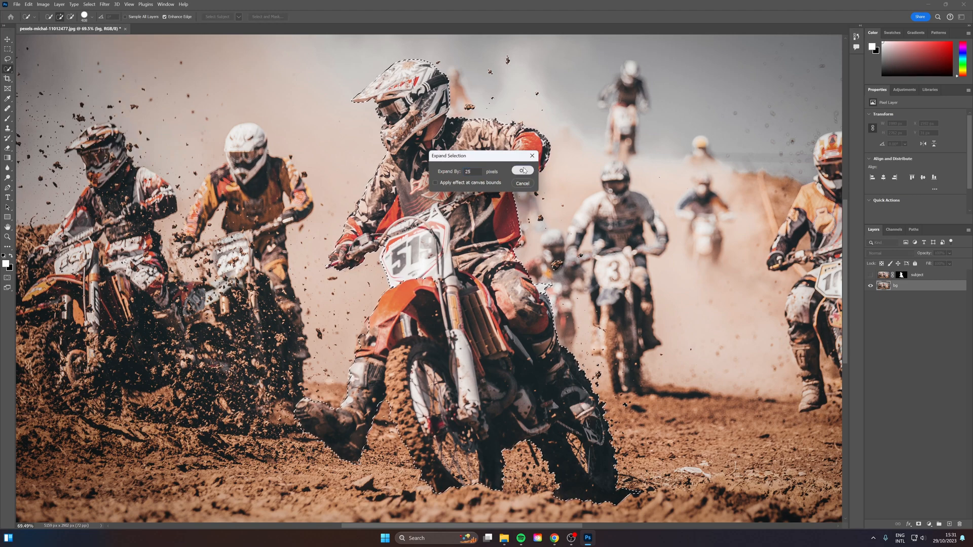
left_click(521, 171)
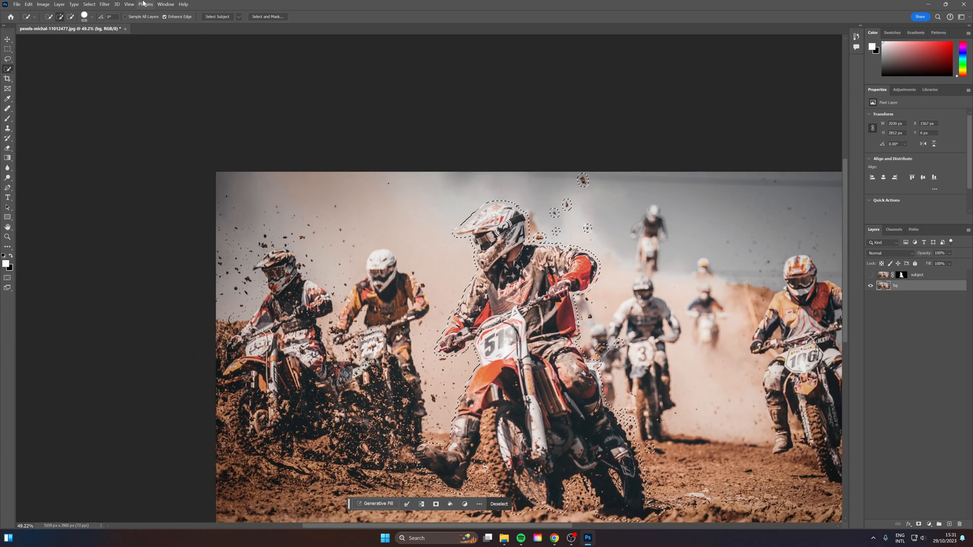
Run Generative Fill on the selection with the prompt 'remove the motorcyclist'
left_click(28, 5)
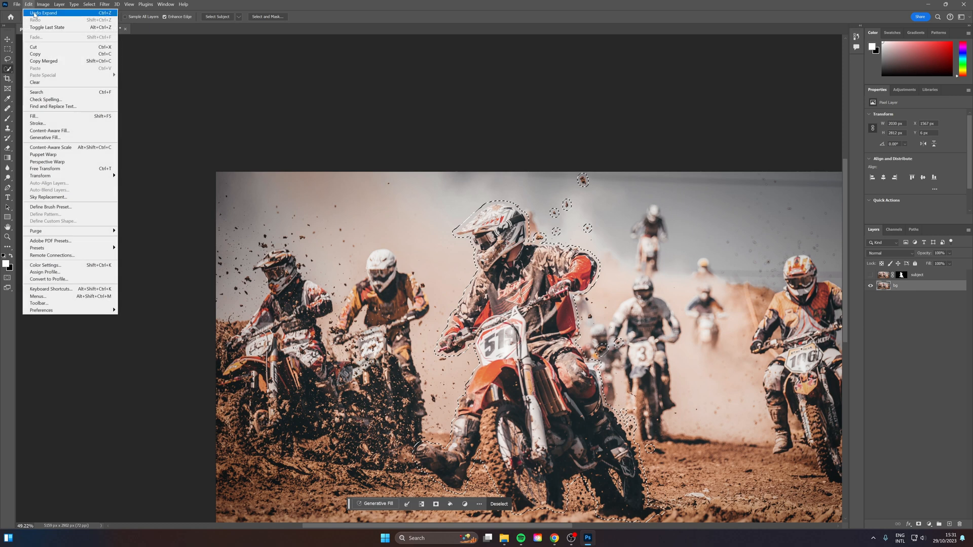
mouse_move(65, 137)
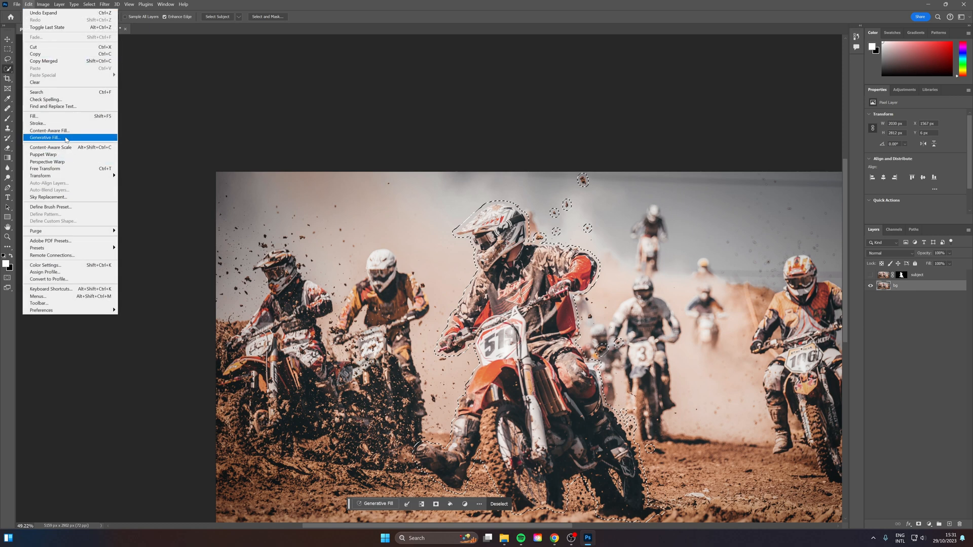
left_click(46, 138)
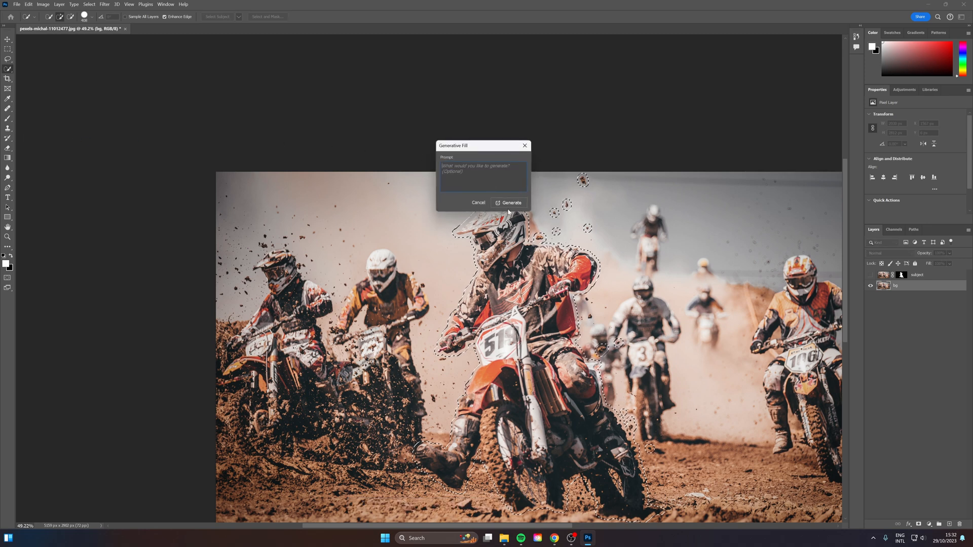
type("remove")
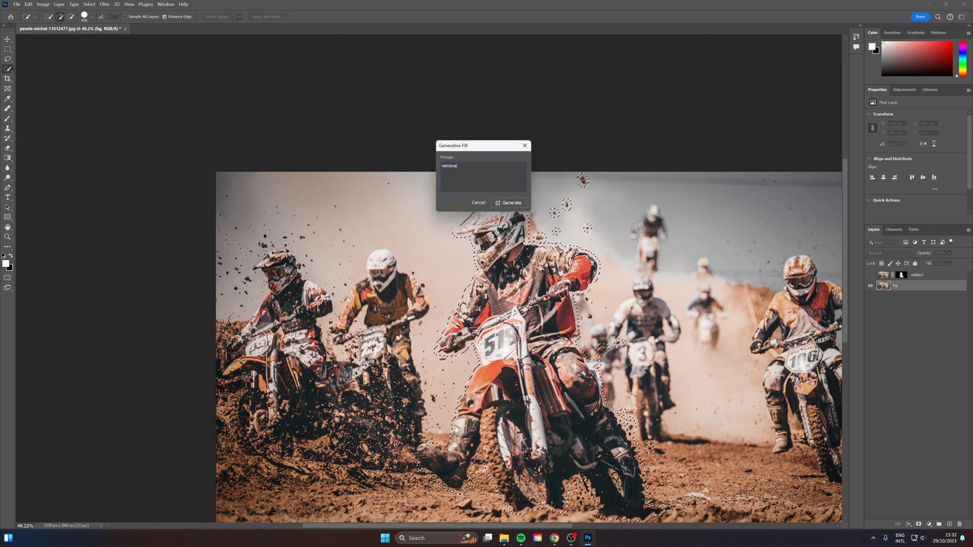
type("the motorcy")
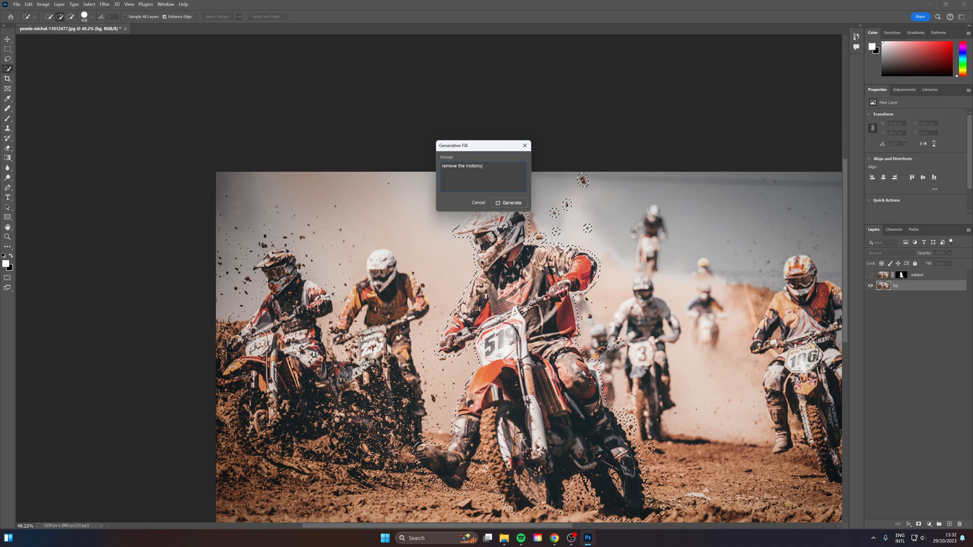
type("clist")
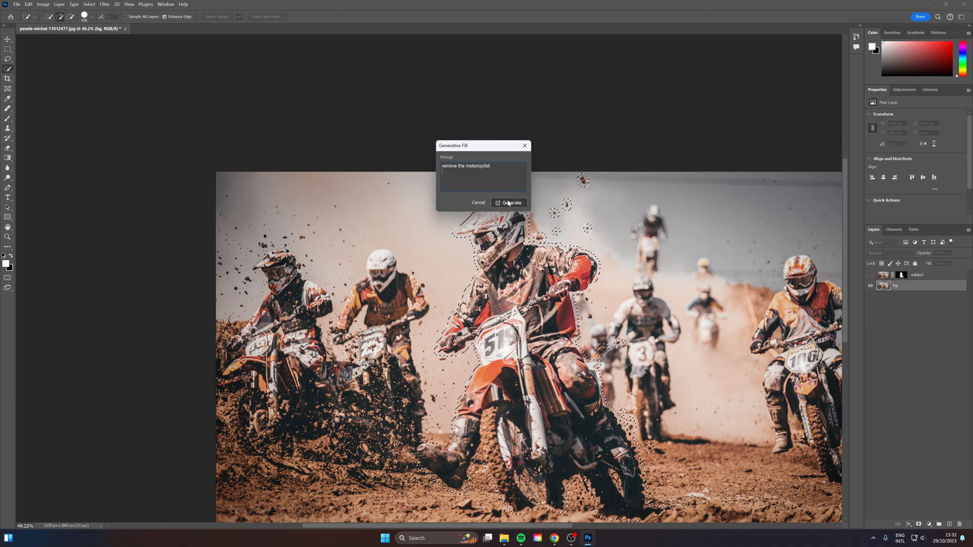
left_click(511, 203)
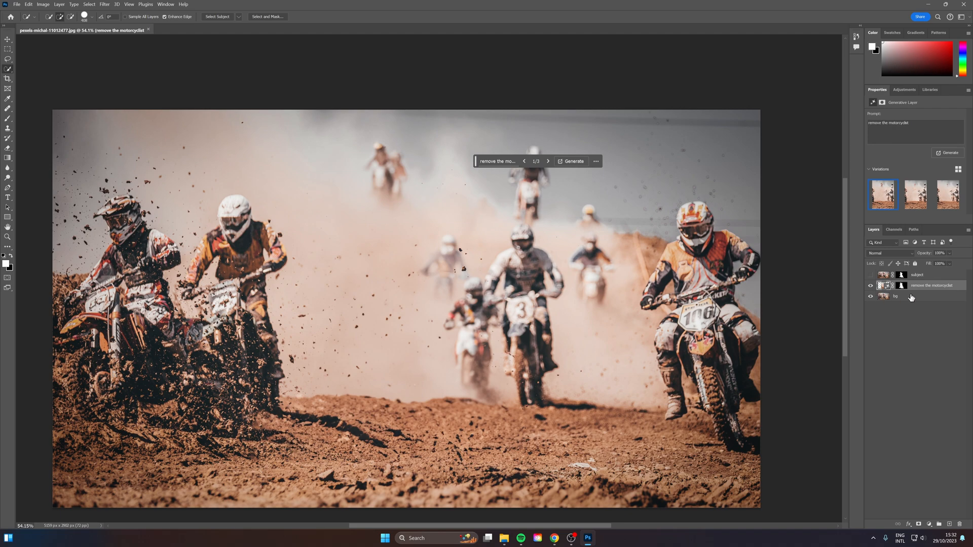
Merge the generative fill into the background with Merge Visible and rename it bg
right_click(930, 285)
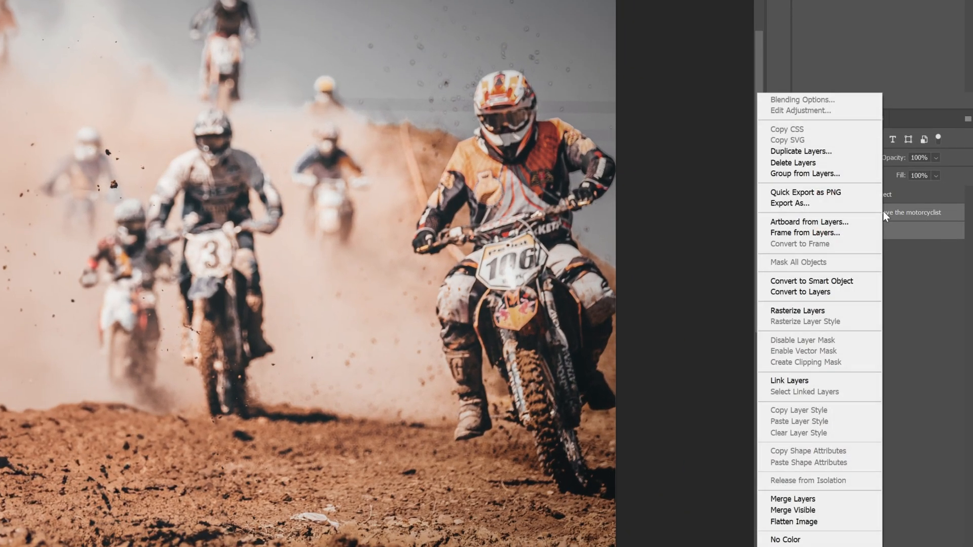
mouse_move(820, 511)
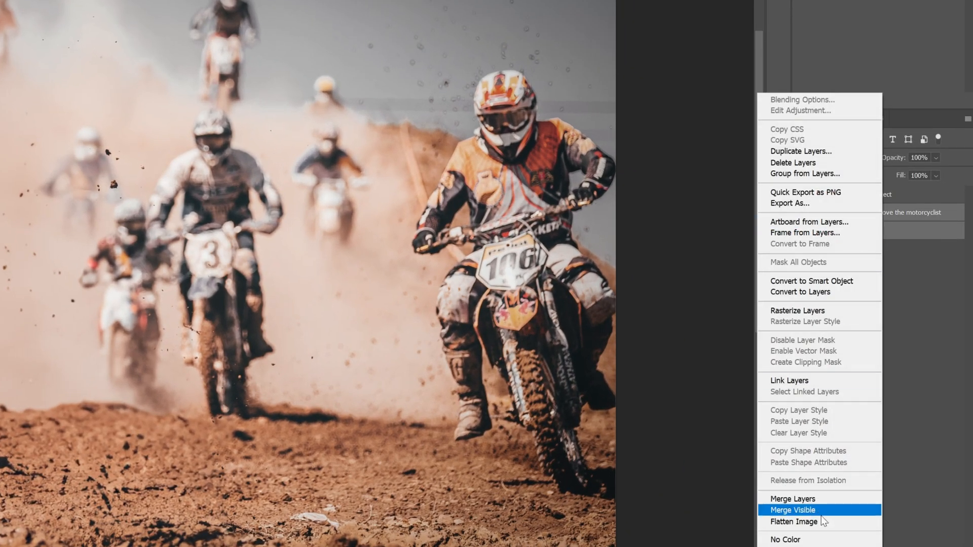
left_click(791, 510)
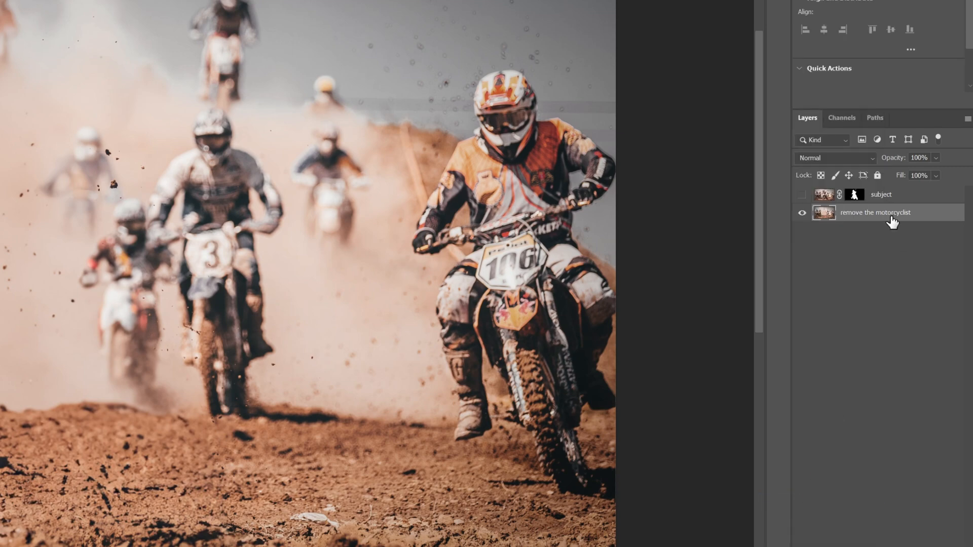
double_click(876, 212)
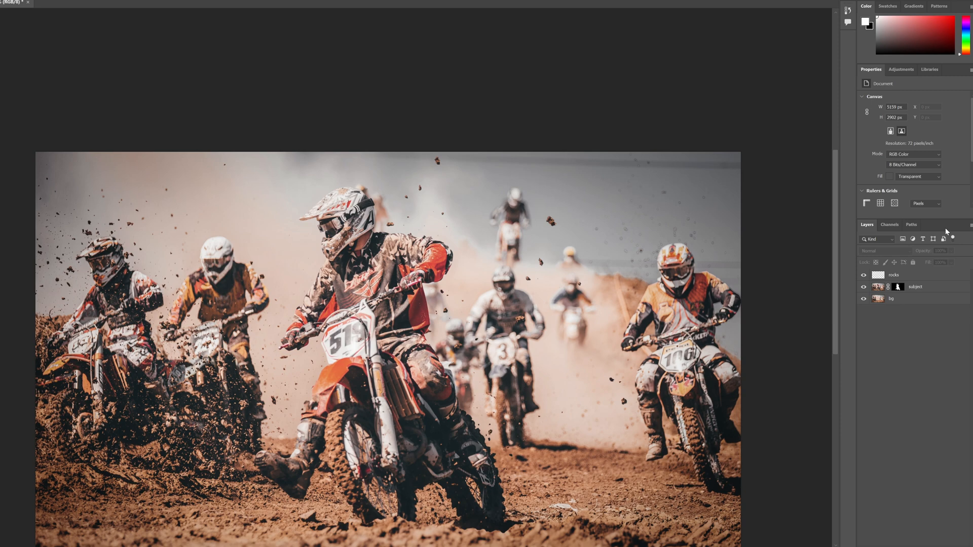
Bring up Export As for the bg layer, then move to a blank Wix Studio page
right_click(890, 298)
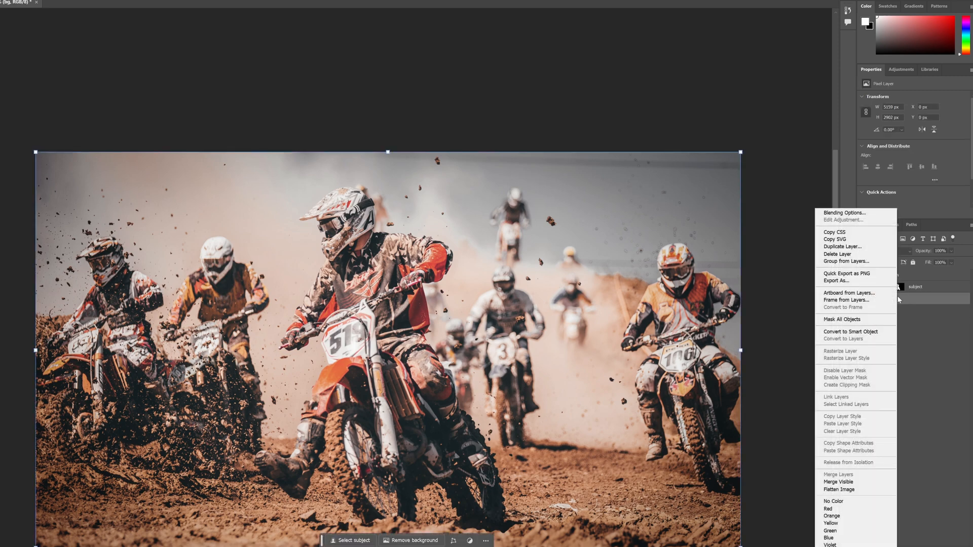
left_click(514, 201)
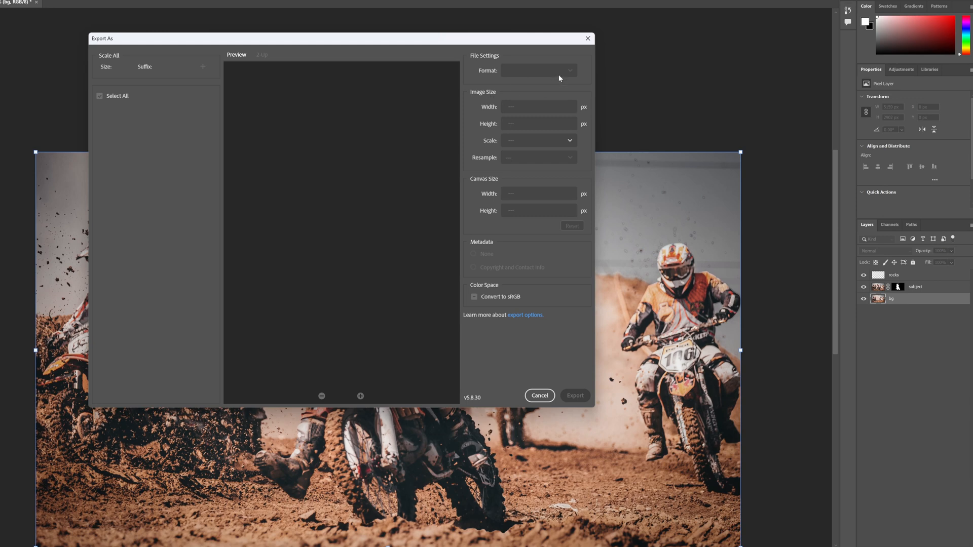
left_click(202, 66)
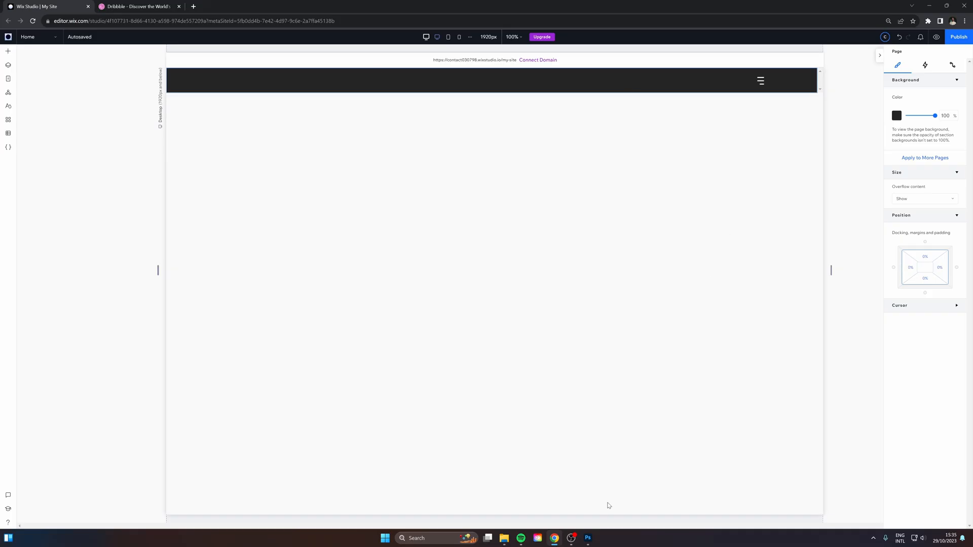
mouse_move(507, 248)
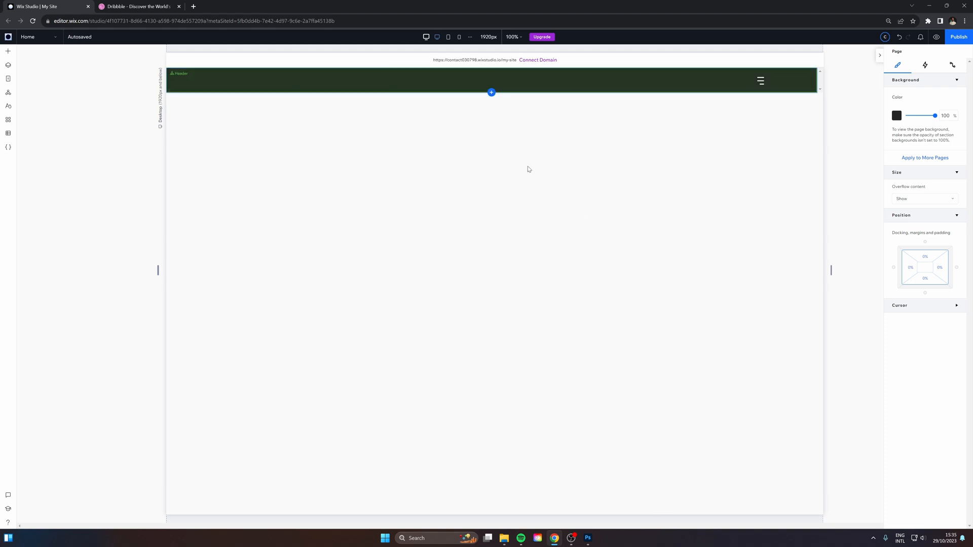
mouse_move(775, 89)
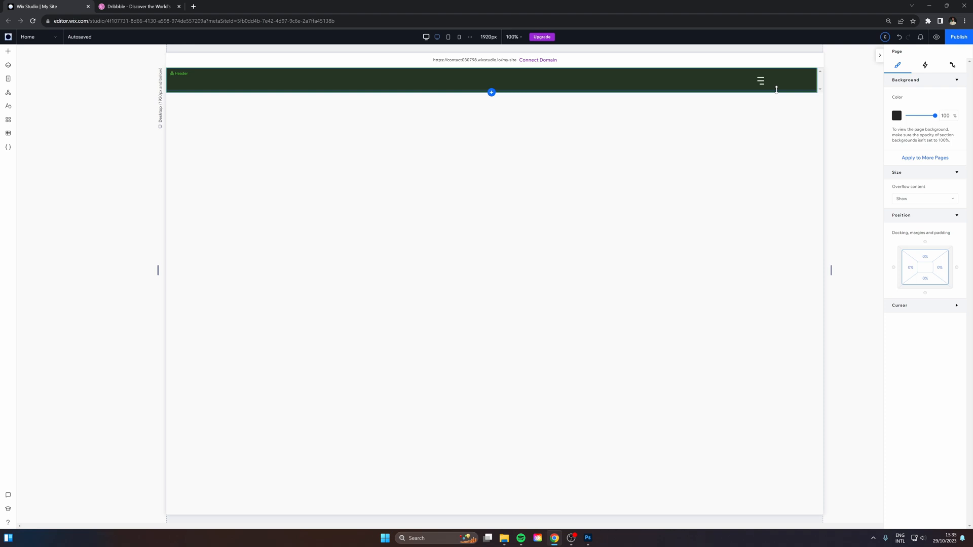
Add a blank section below the dark header and bring up the Quick Add panel
left_click(437, 37)
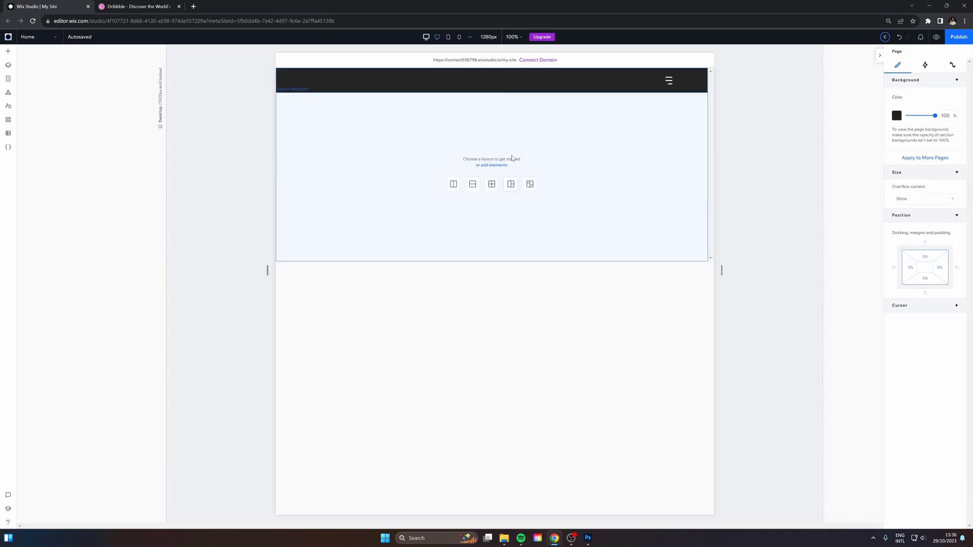
left_click(8, 51)
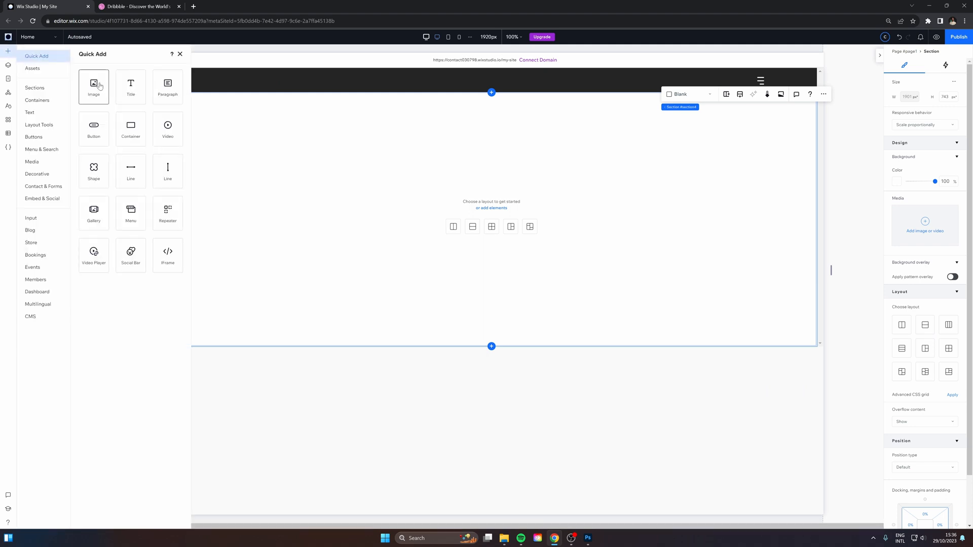
Set the motocross photo as the section background and place an empty image element on top
left_click(180, 53)
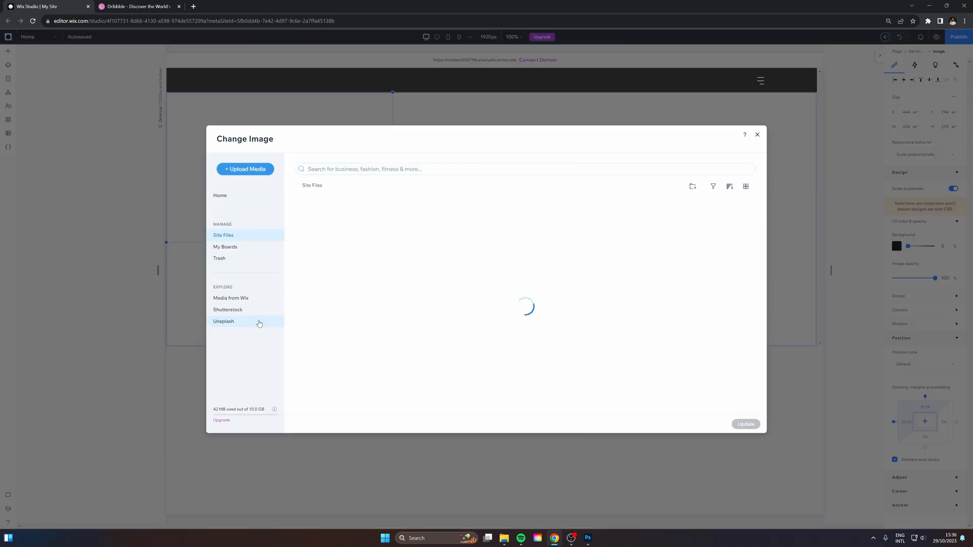
left_click(745, 423)
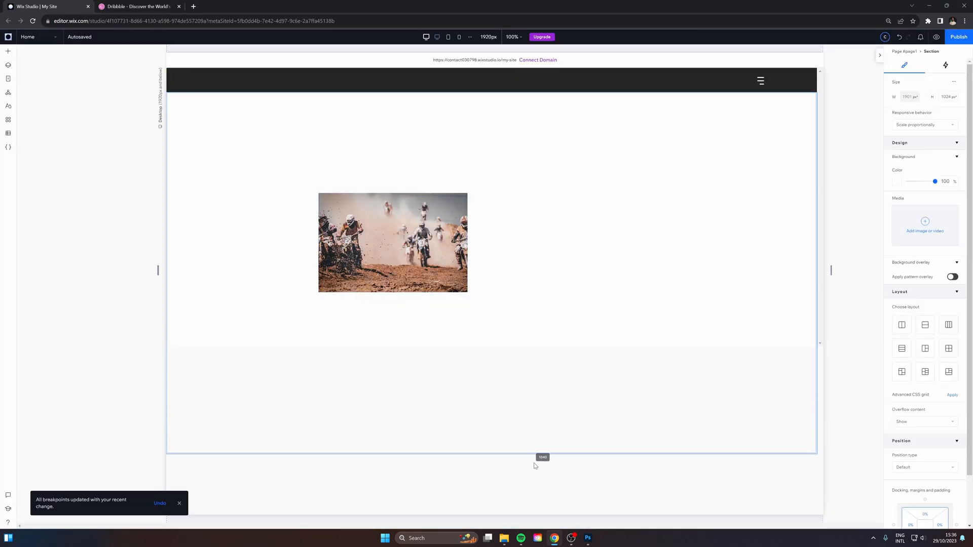
left_click(392, 242)
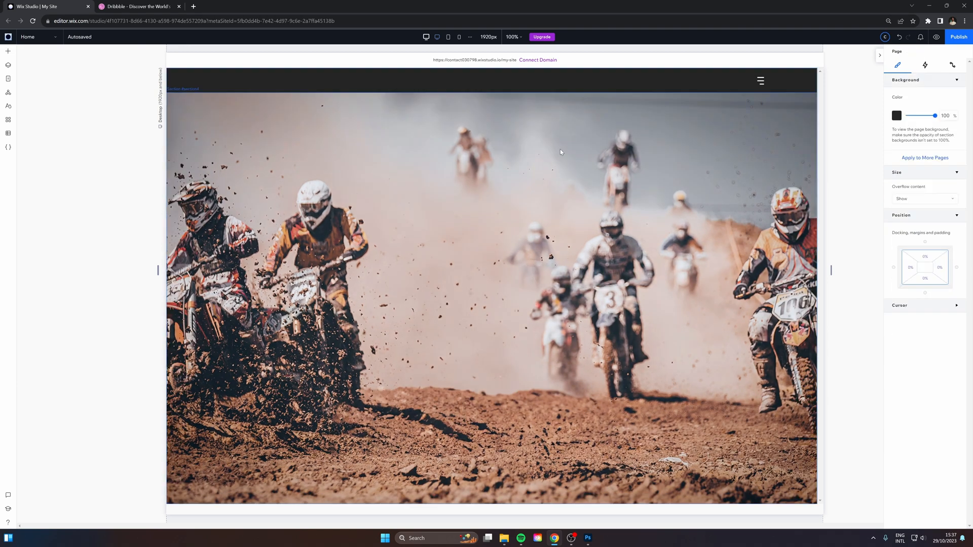
mouse_move(187, 433)
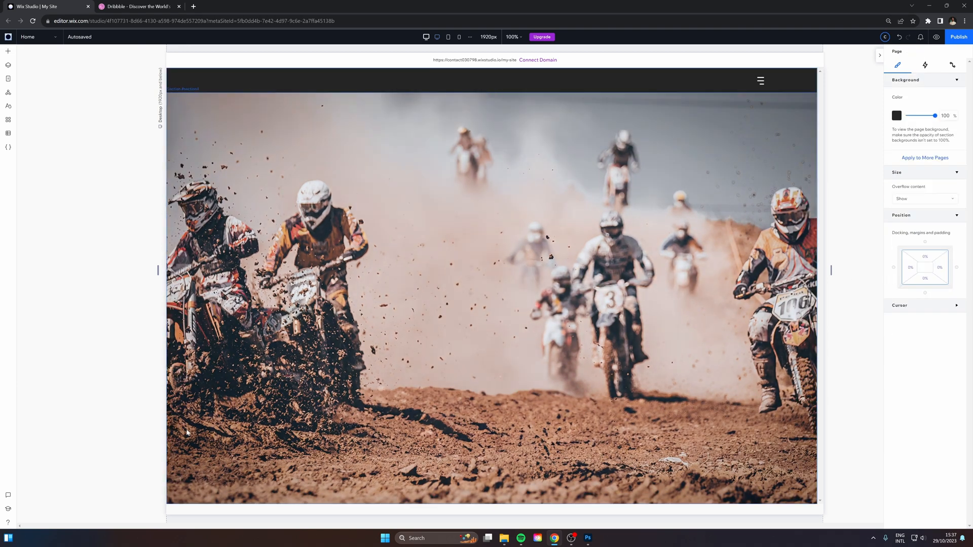
mouse_move(141, 144)
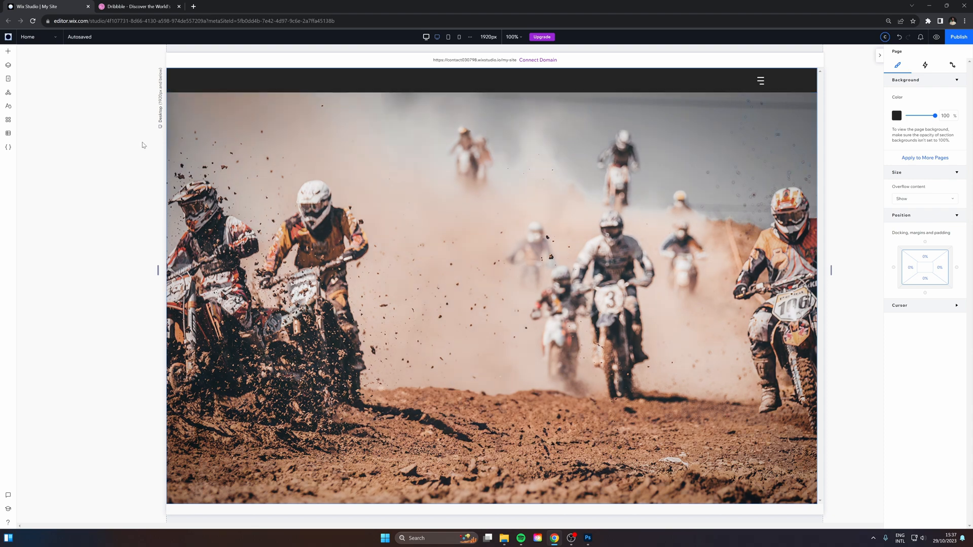
left_click(520, 263)
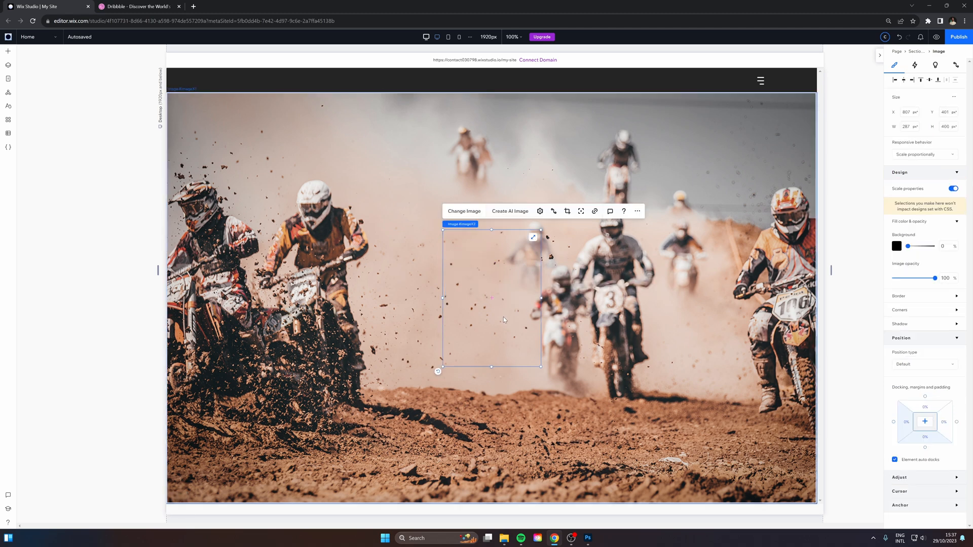
Fill the image elements with subject.png and rocks.png from Site Files over the background
left_click(8, 66)
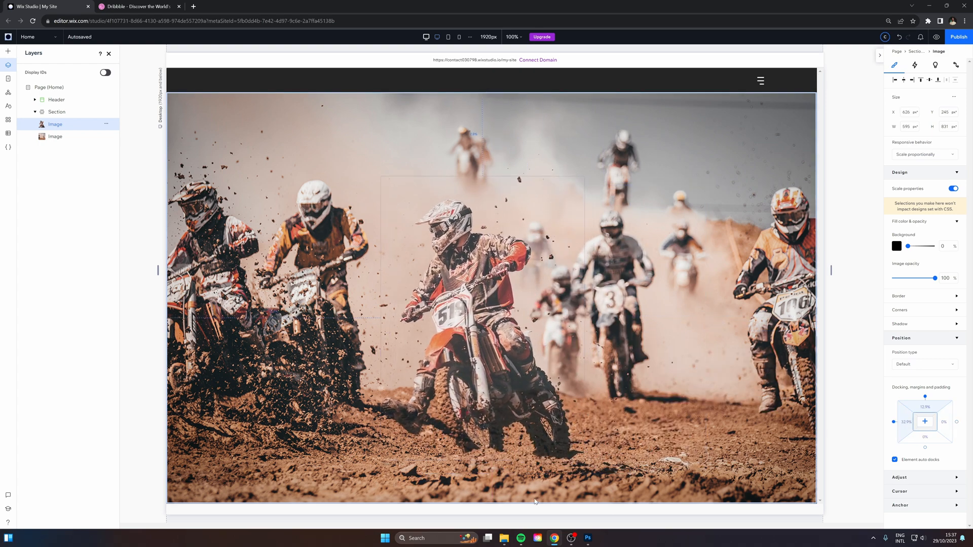
left_click(50, 87)
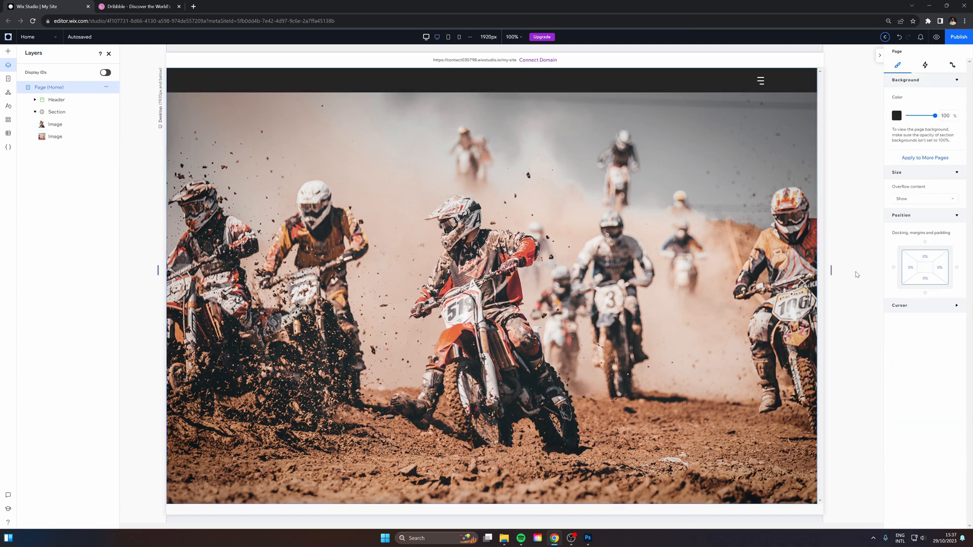
left_click(108, 53)
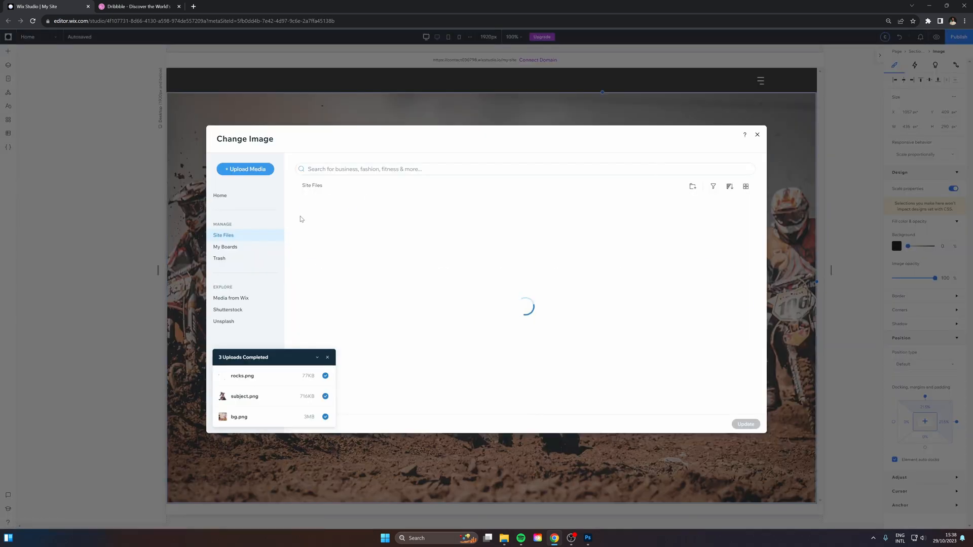
left_click(745, 424)
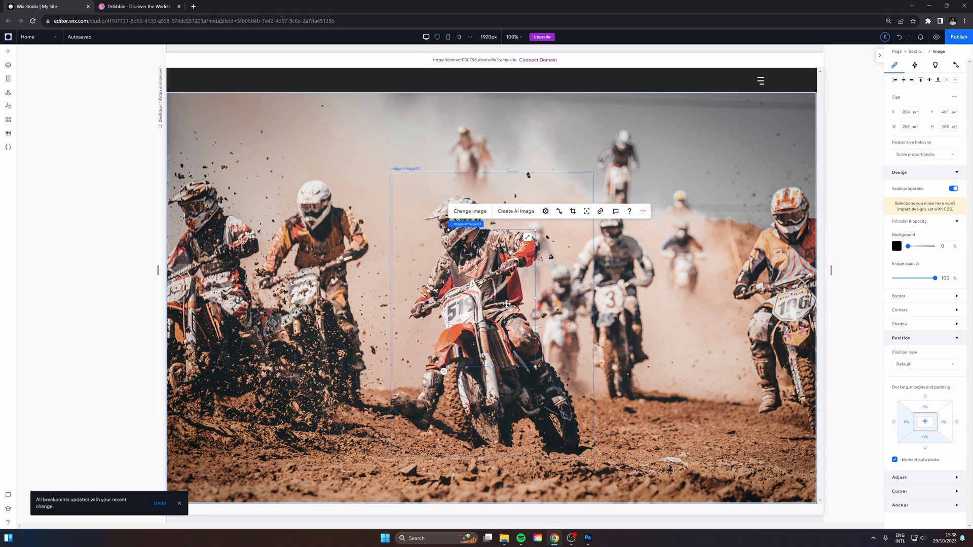
left_click(8, 66)
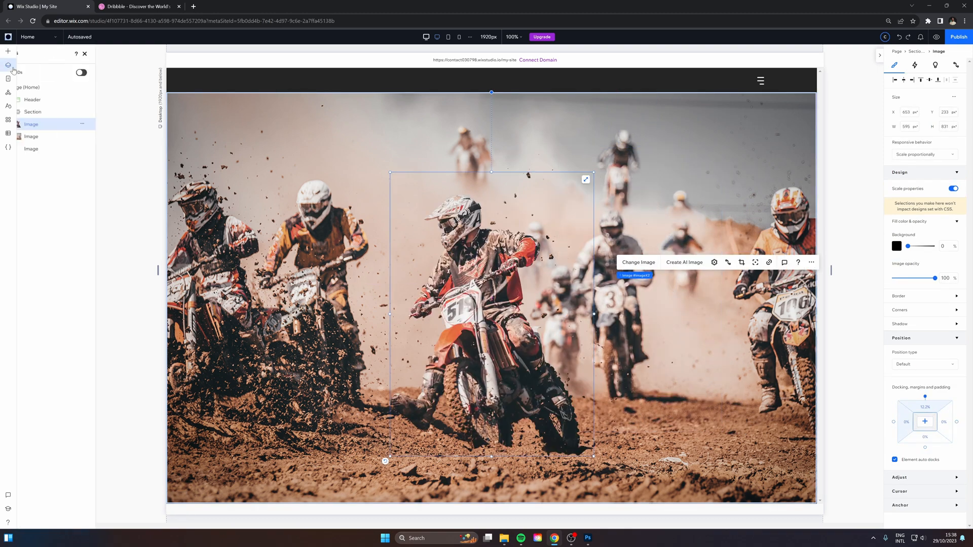
Add a 'FEEL THE FURY' heading at size 128, bold Madefor Display, dark colour
left_click(55, 148)
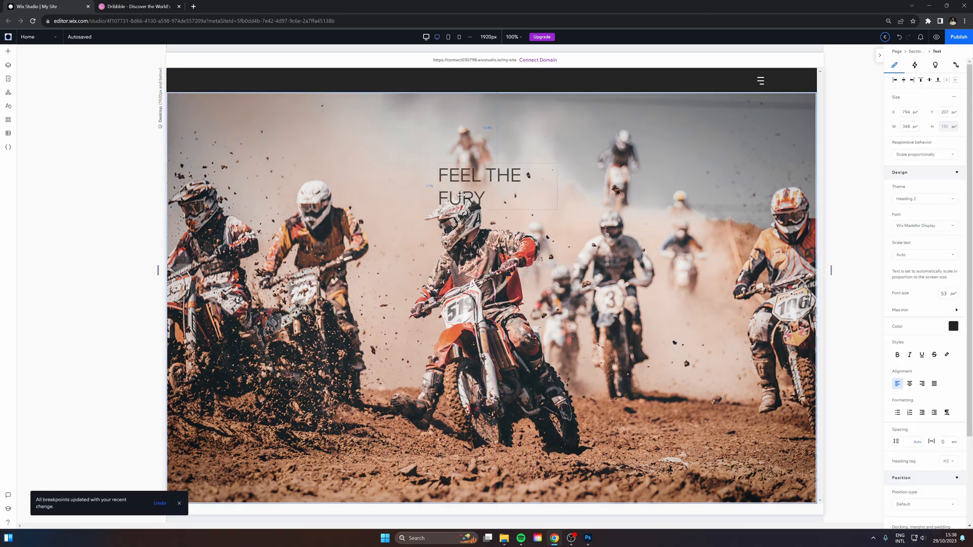
left_click(478, 186)
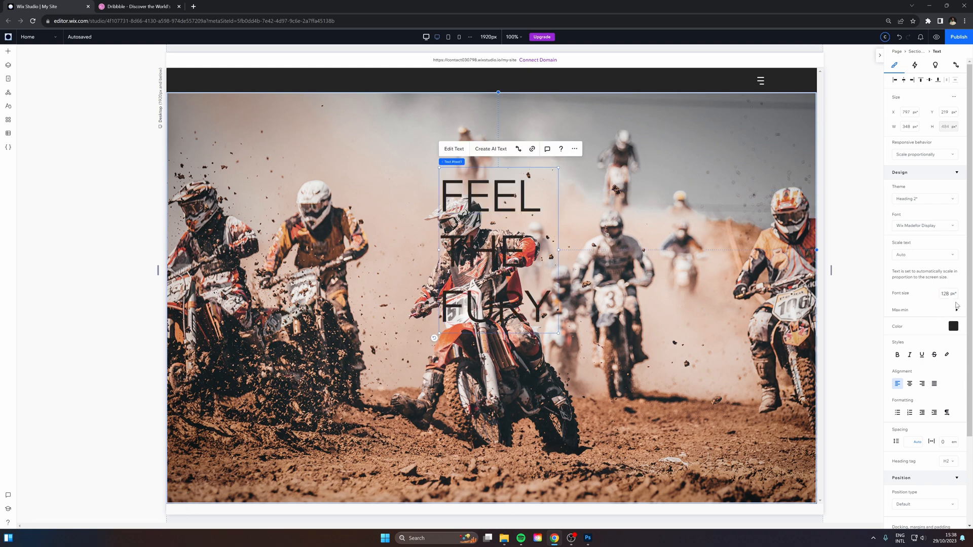
left_click(953, 326)
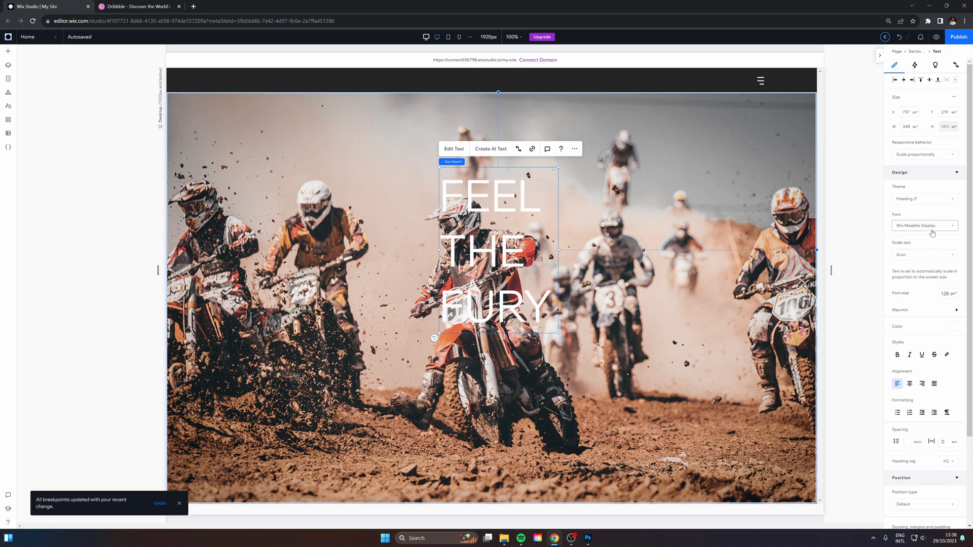
left_click(924, 225)
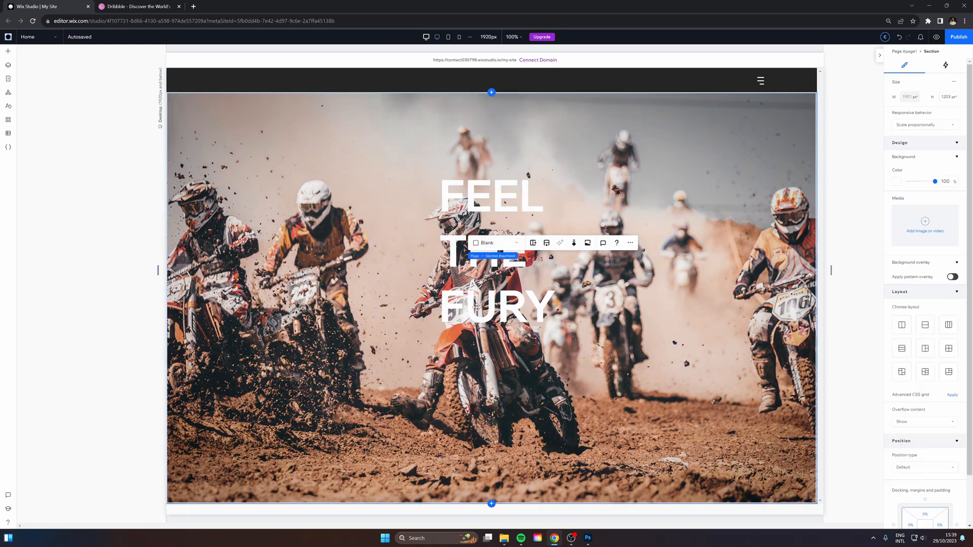
left_click(491, 248)
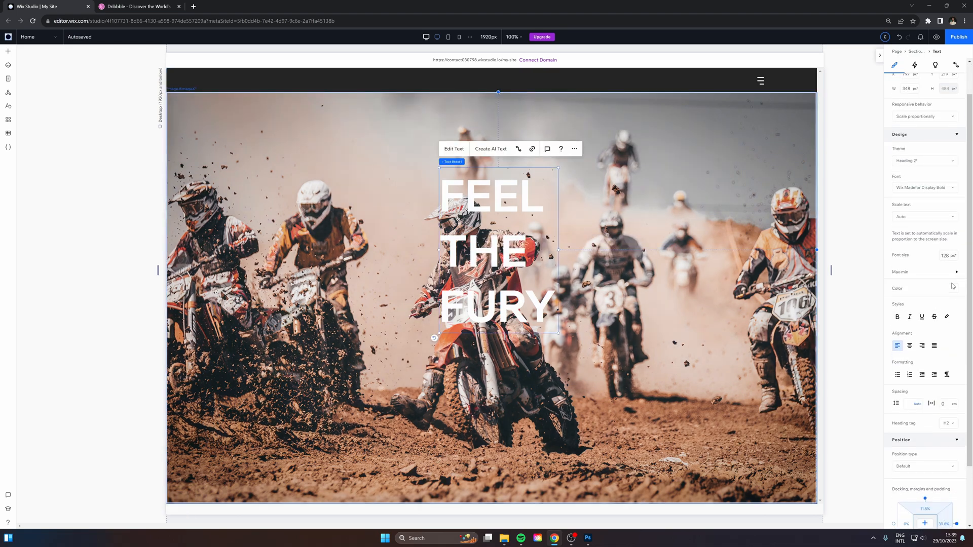
left_click(953, 288)
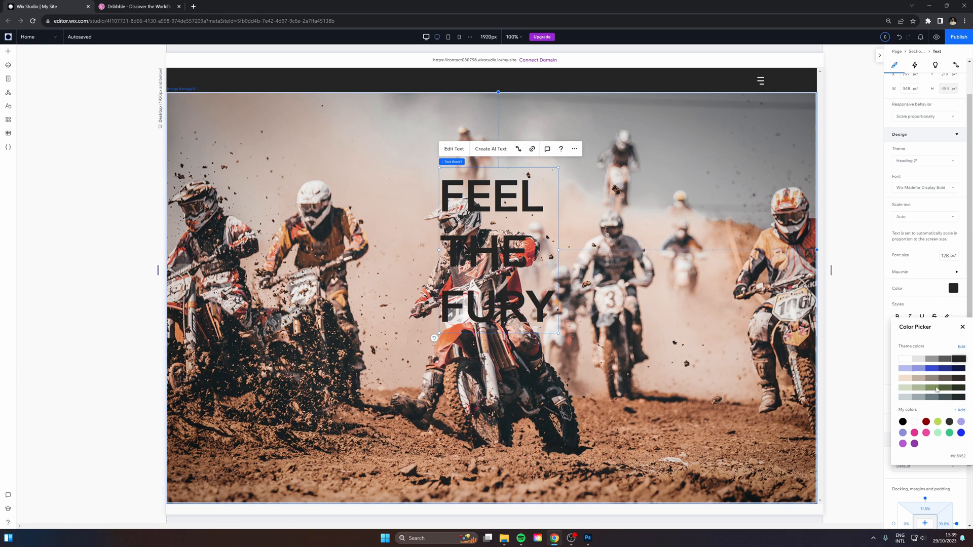
left_click(932, 367)
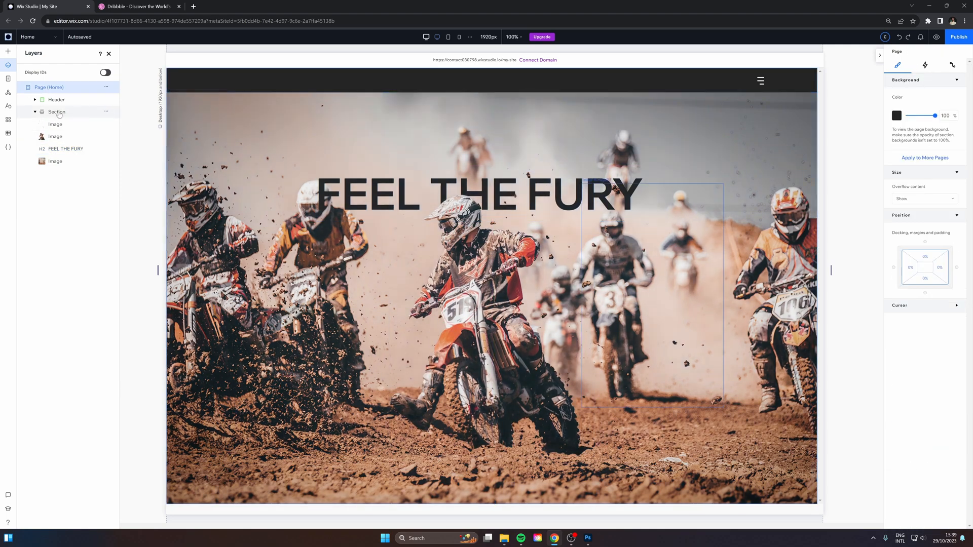
Add a Hover interaction to the hero Section and create a custom animation
left_click(945, 64)
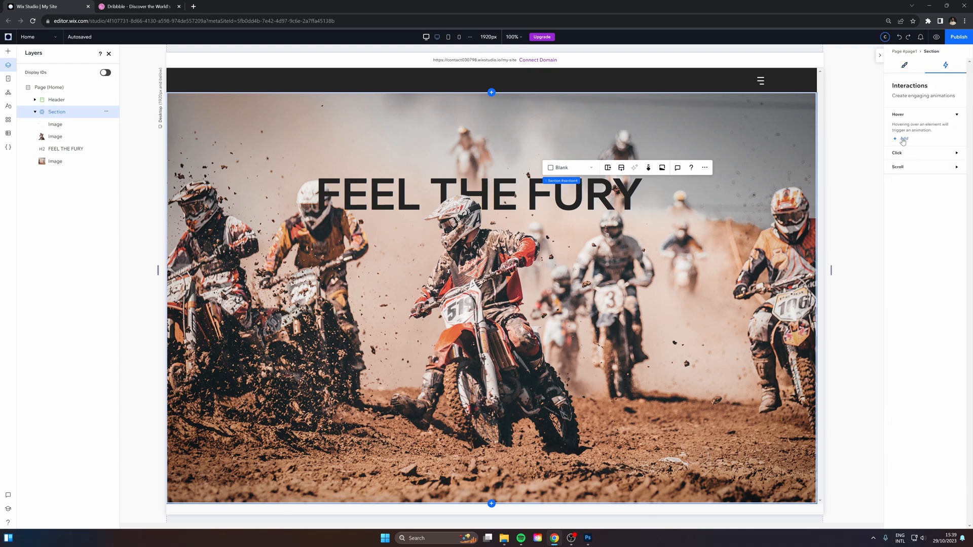
left_click(901, 139)
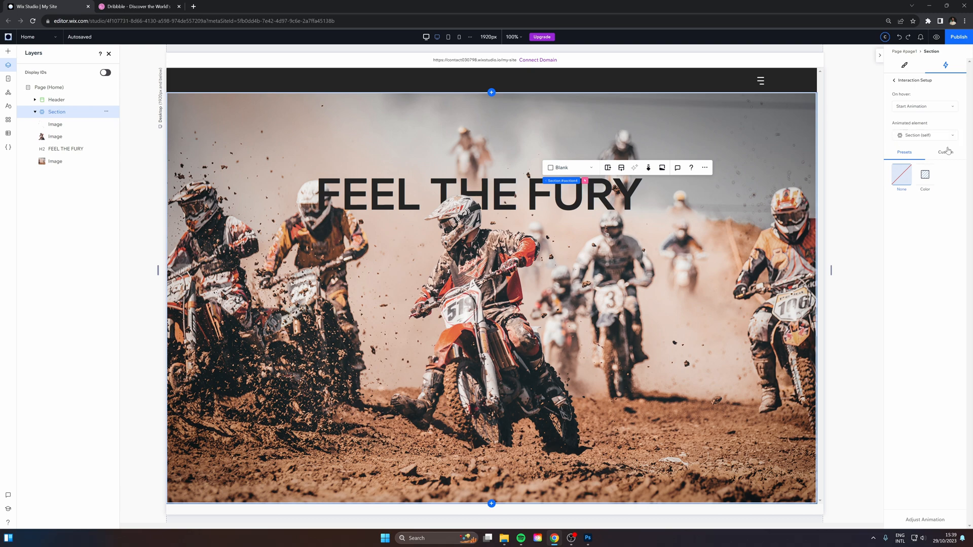
left_click(945, 152)
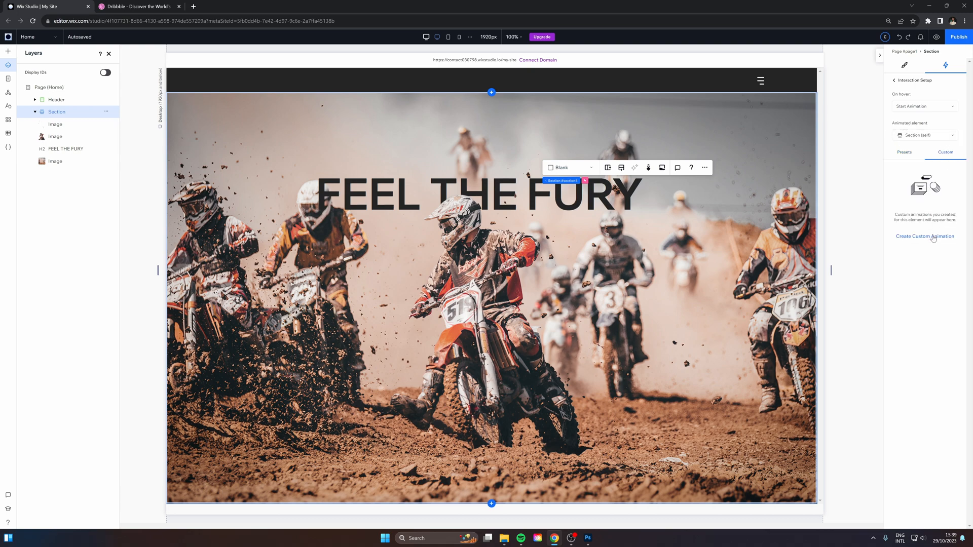
left_click(923, 237)
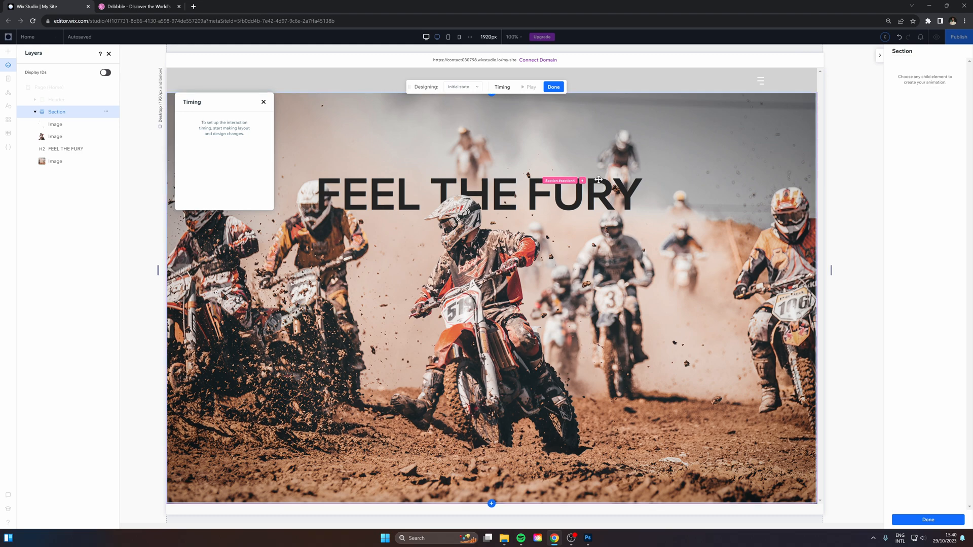
Preview the background image's 105% hover scale and begin editing its End time
left_click(487, 252)
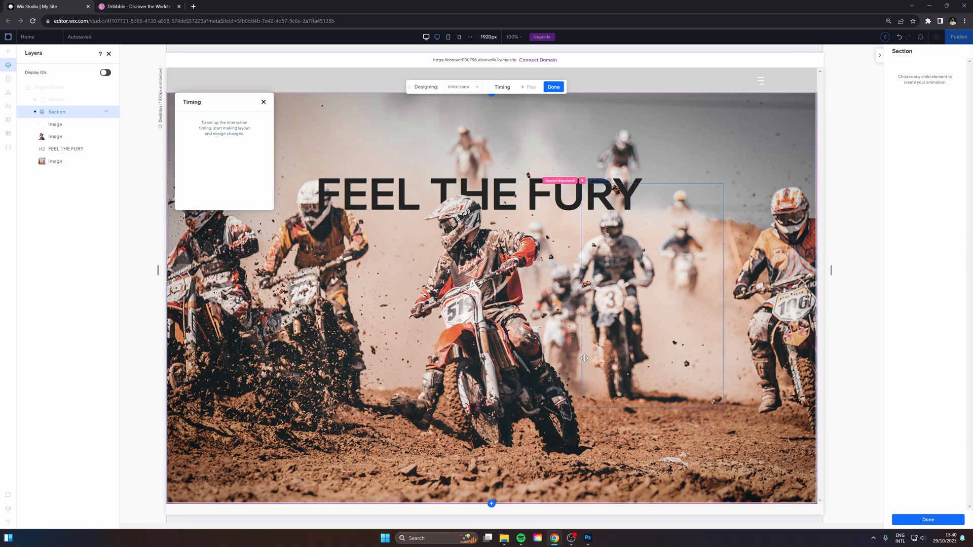
mouse_move(617, 313)
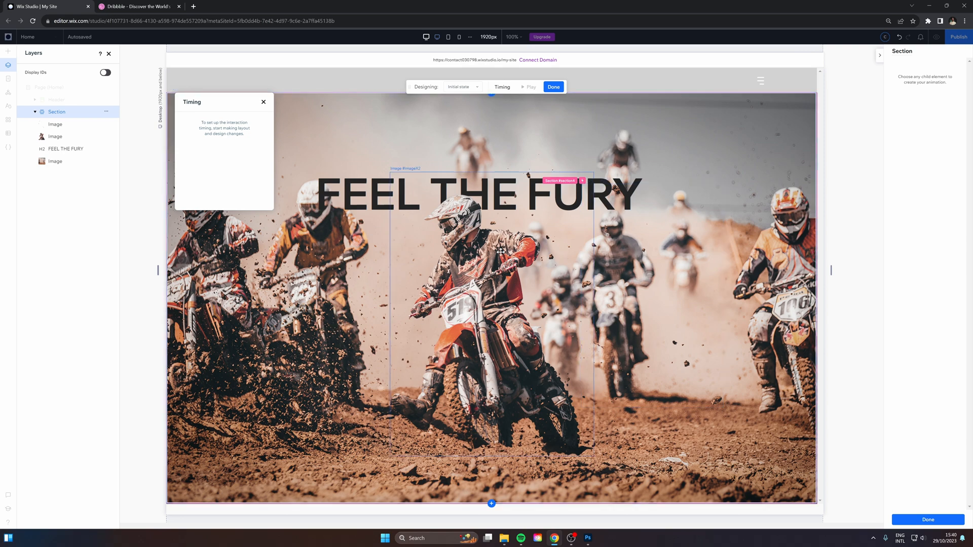
left_click(461, 86)
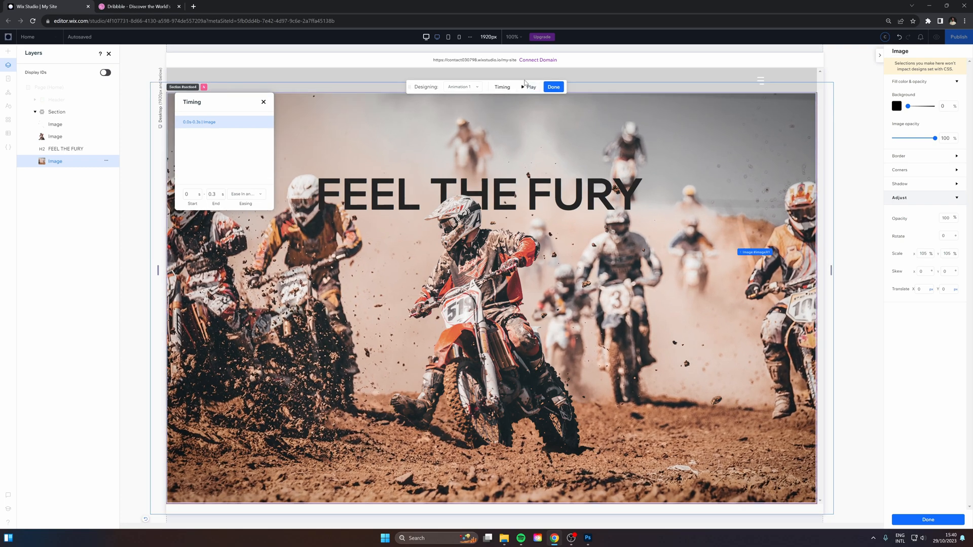
left_click(461, 86)
type("2")
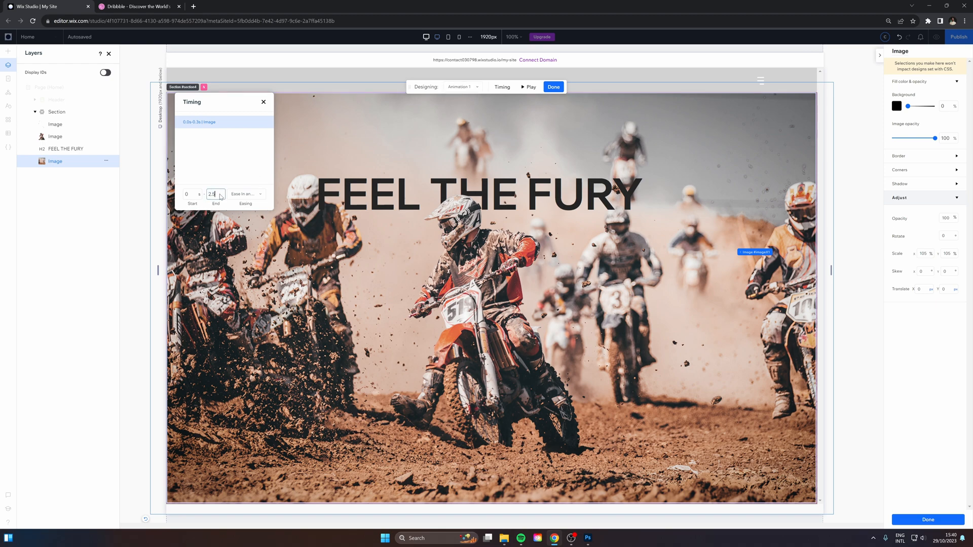
left_click(529, 86)
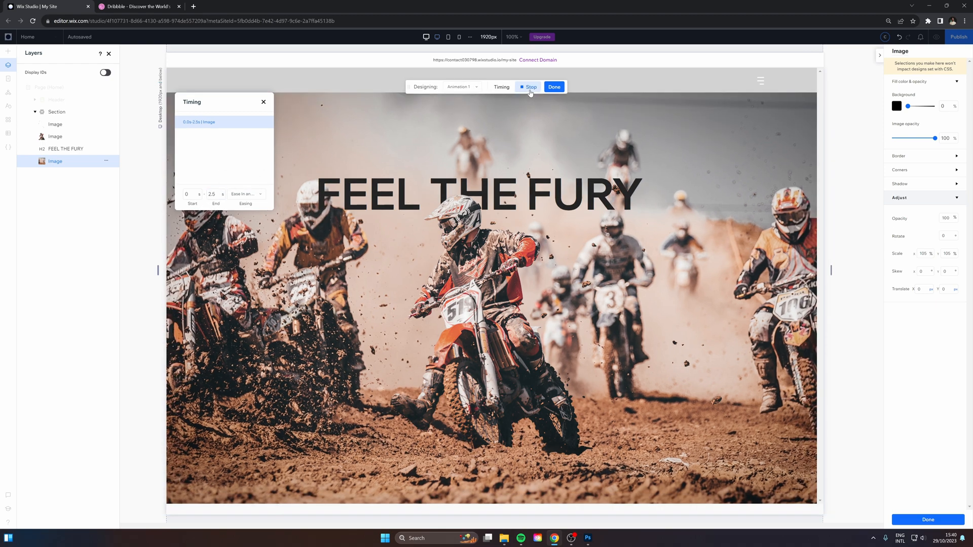
left_click(528, 86)
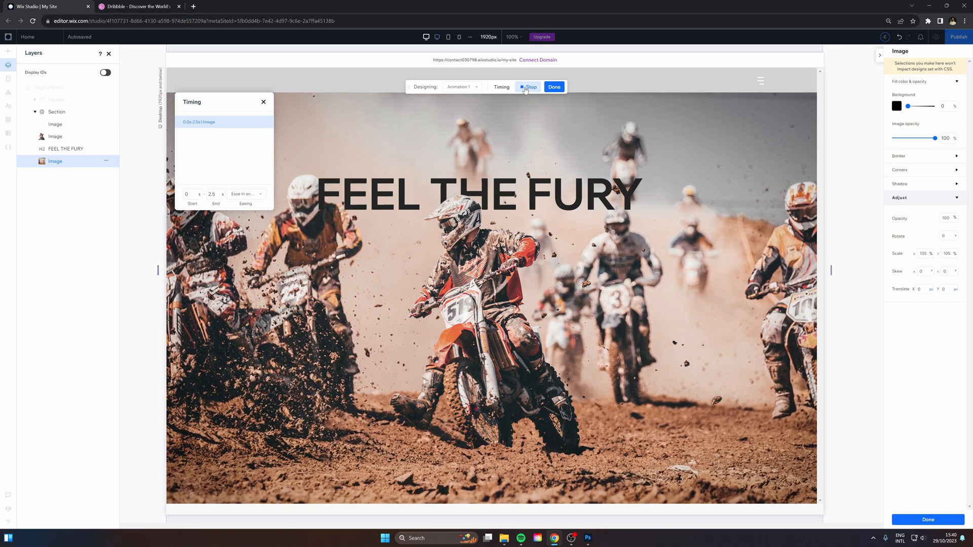
left_click(528, 87)
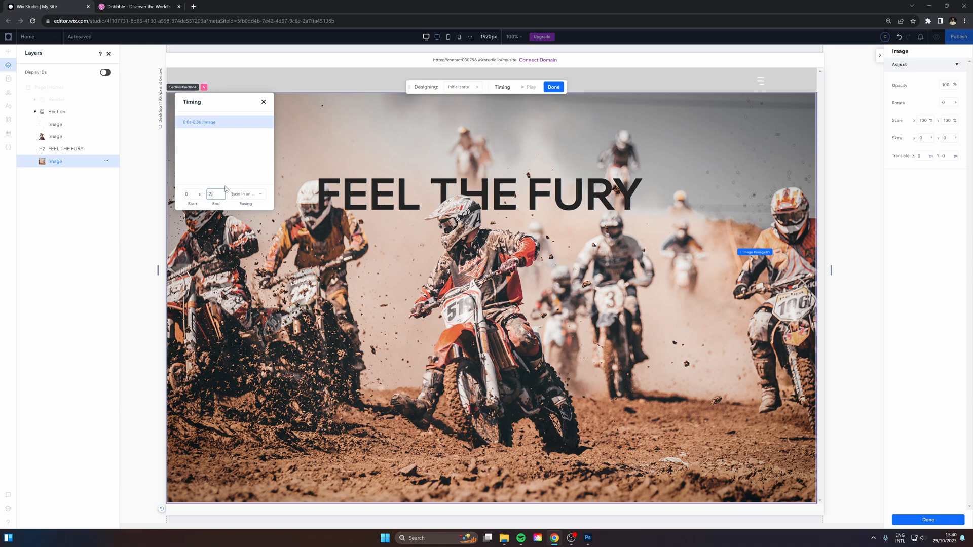
Give the rider image a 2.5 s hover animation at 120% scale with 2° skew, previewed
type("2.5")
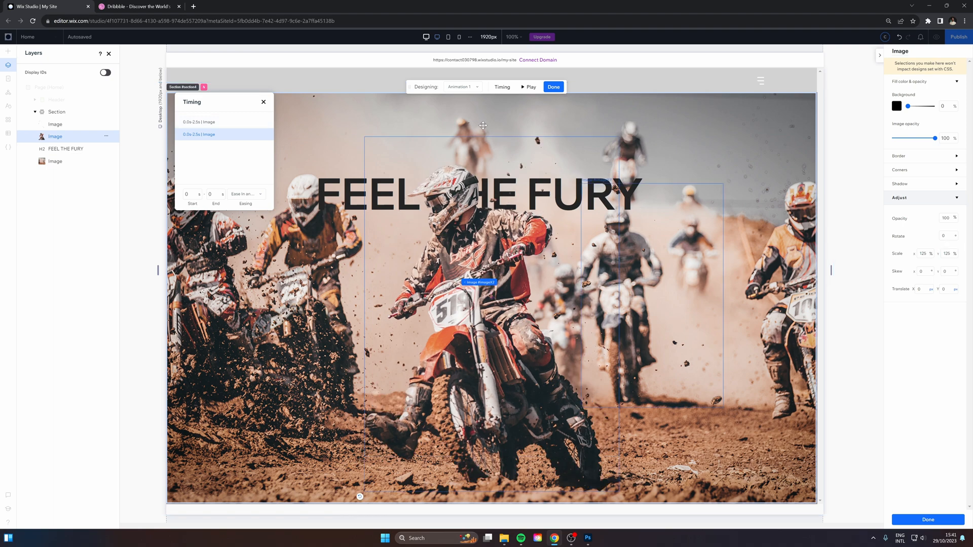
left_click(528, 87)
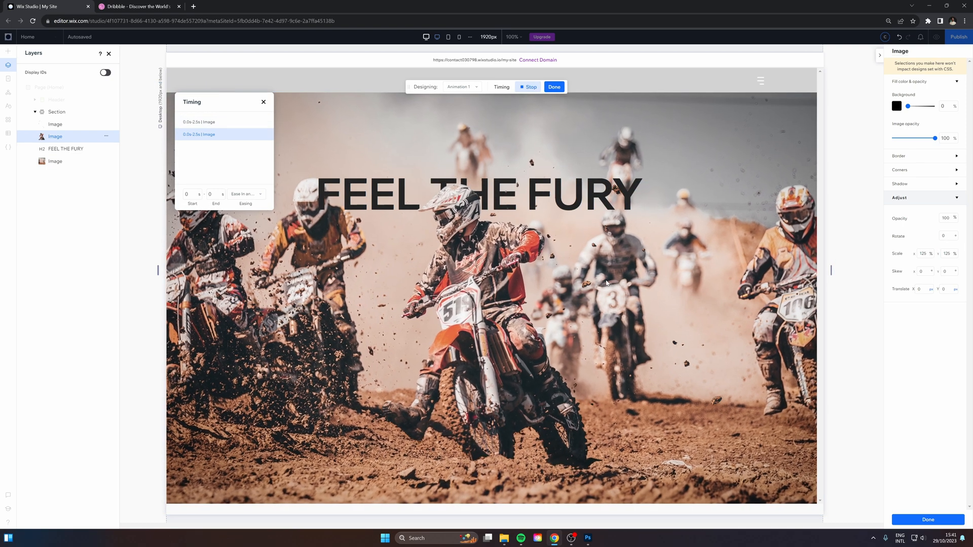
left_click(528, 86)
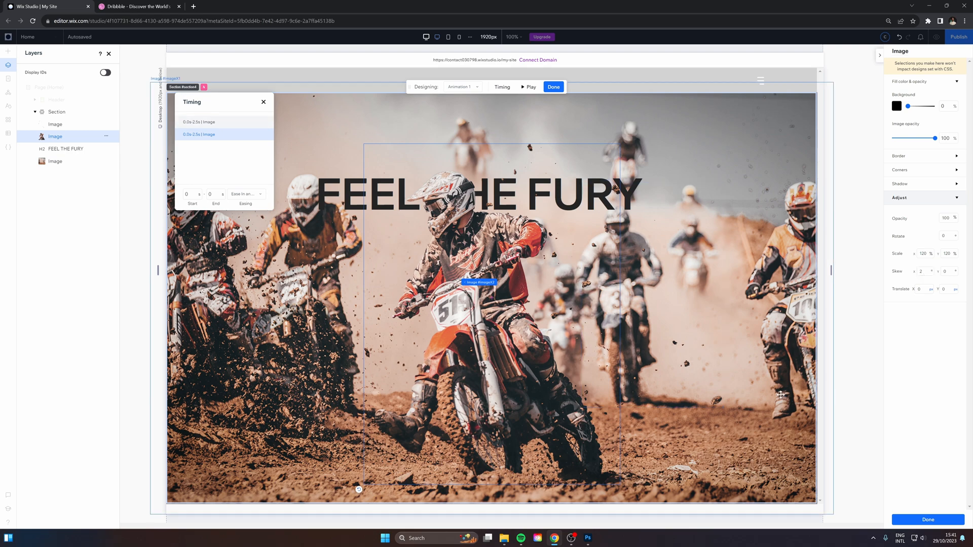
left_click(529, 86)
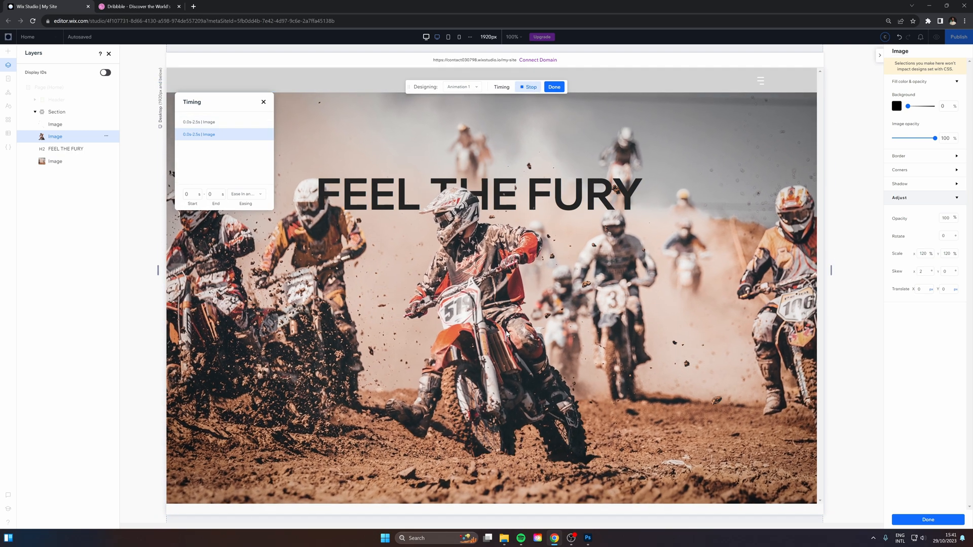
left_click(528, 86)
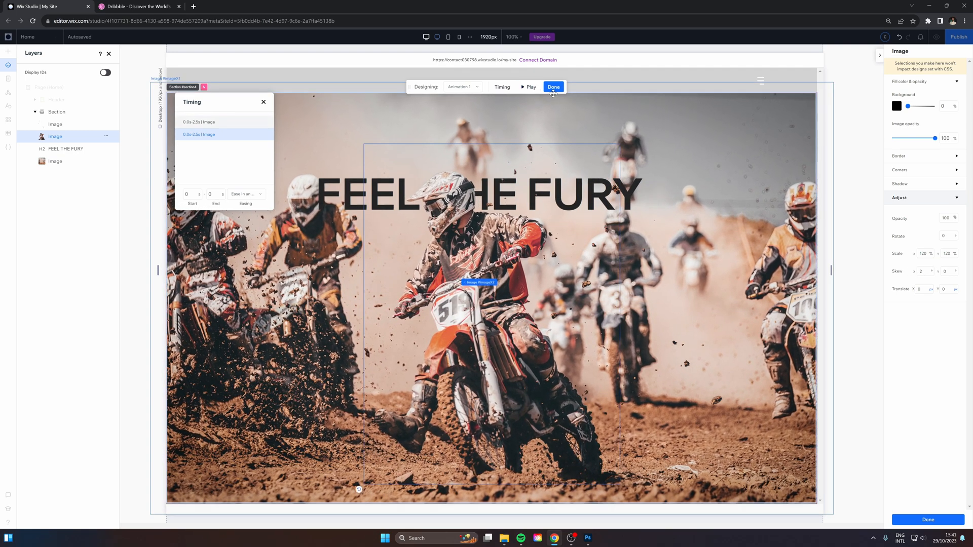
left_click(345, 193)
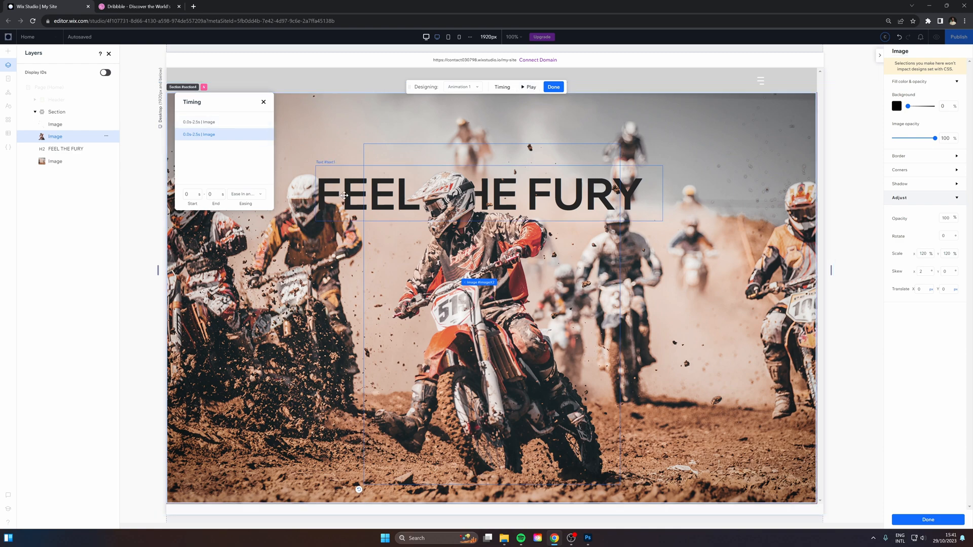
Make the FEEL THE FURY title translate 65 px upward on hover and adjust its End timing
left_click(66, 148)
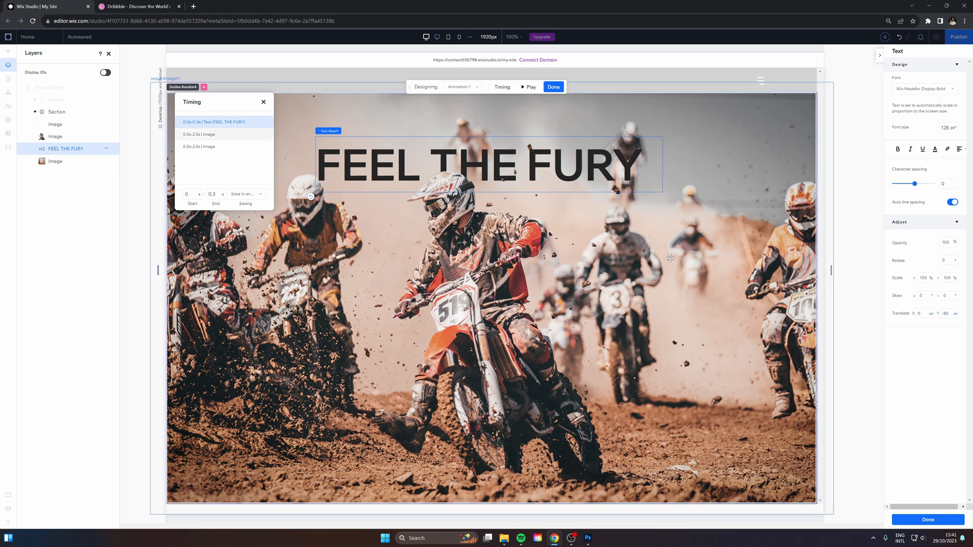
left_click(528, 86)
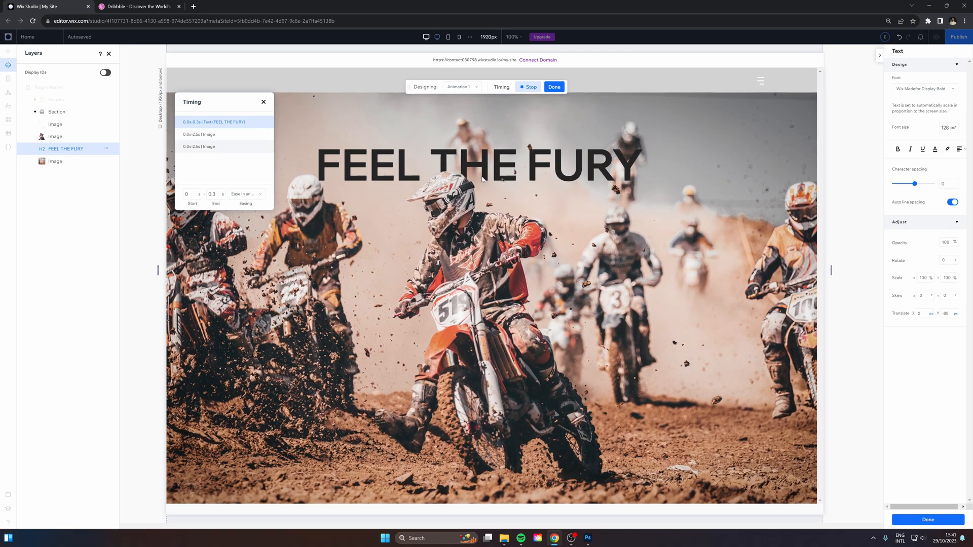
left_click(529, 86)
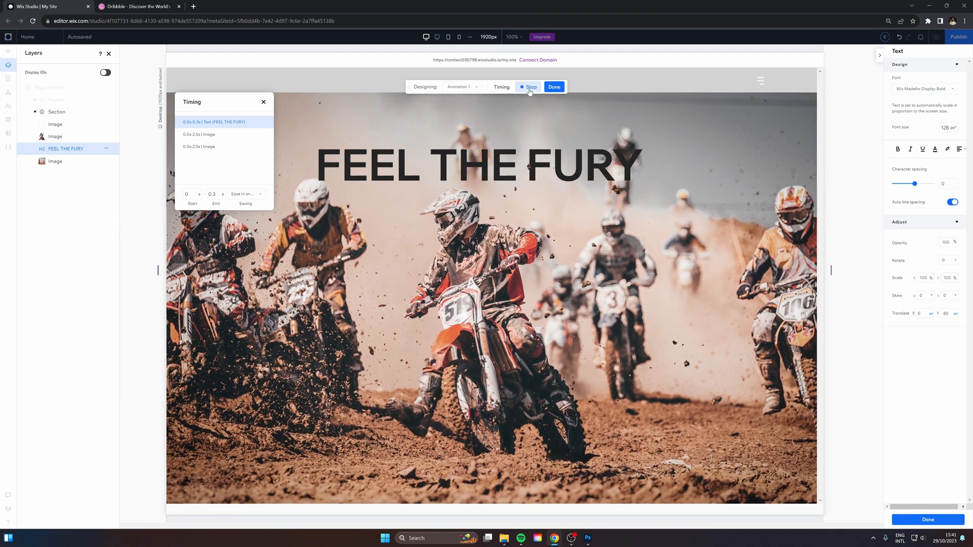
left_click(529, 86)
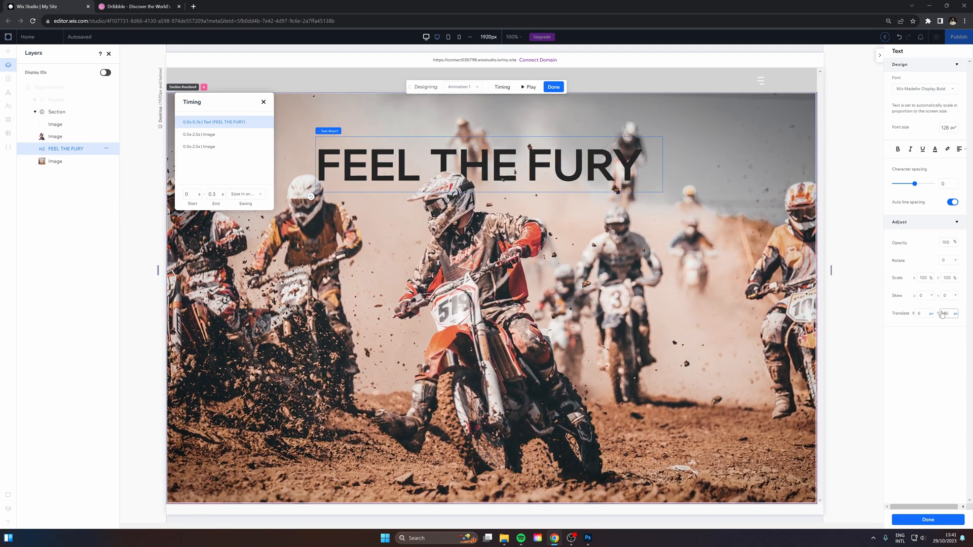
left_click(460, 86)
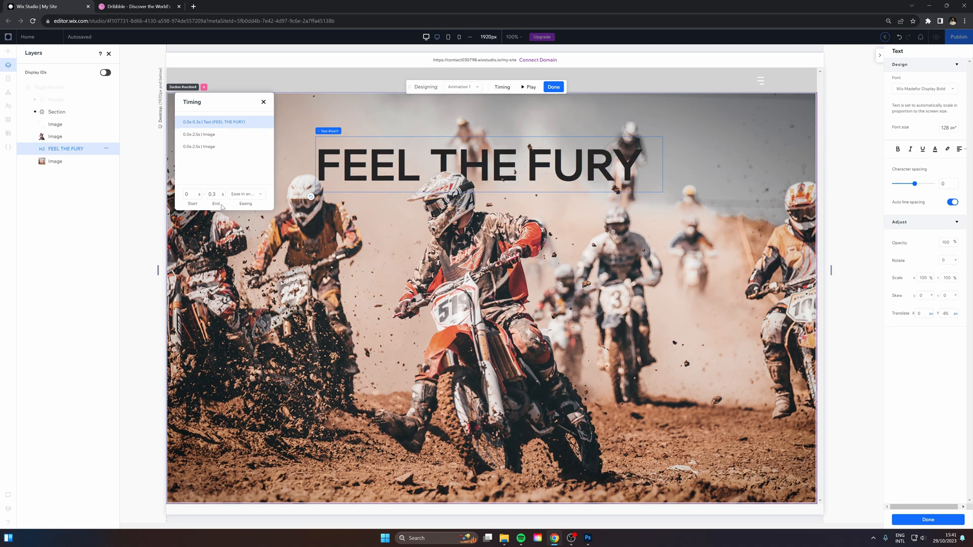
left_click(528, 86)
type("2")
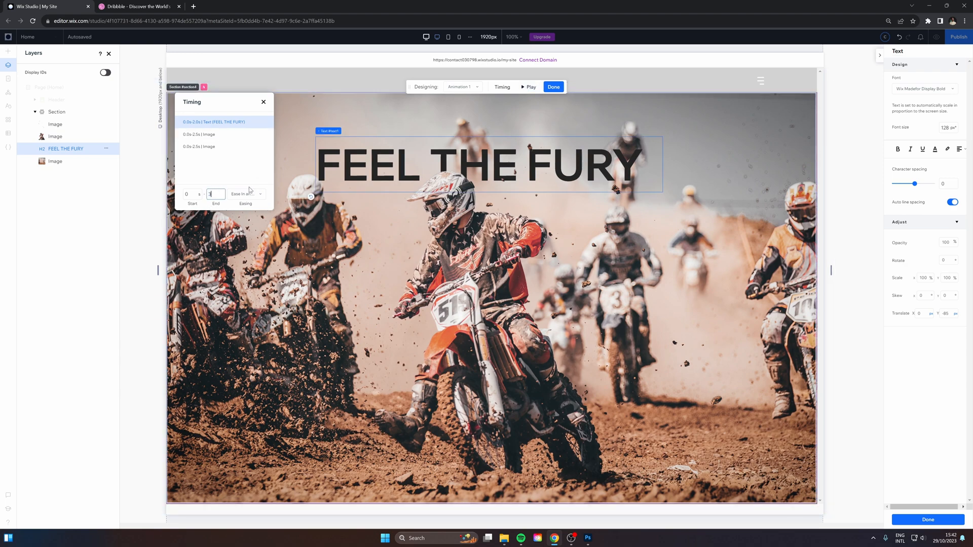
left_click(461, 86)
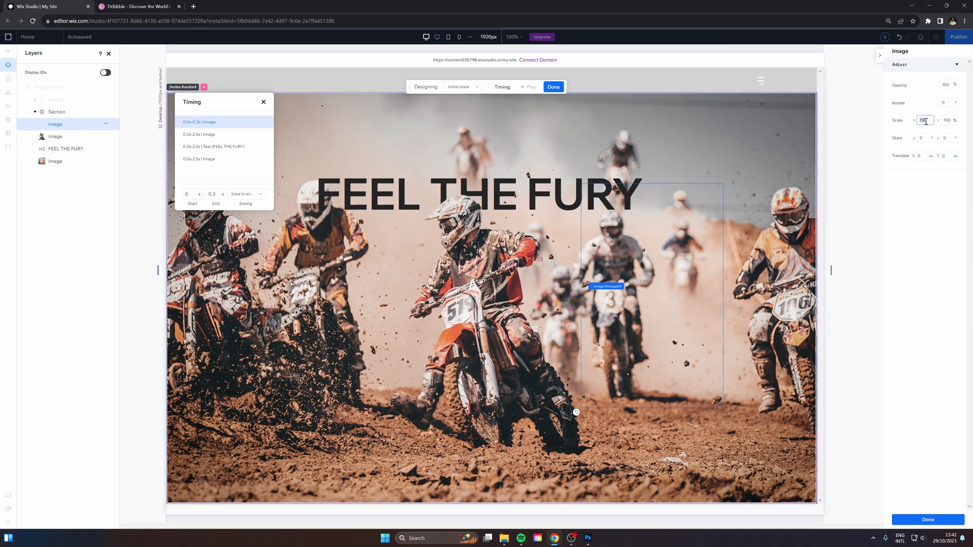
Give the smaller right-hand image a 2.5 s hover zoom to 140% and preview it
left_click(199, 159)
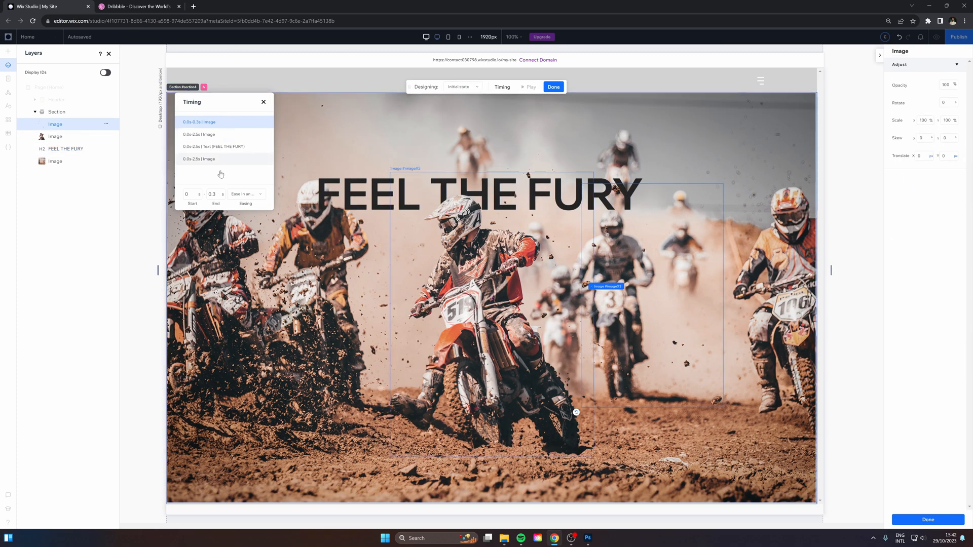
left_click(199, 158)
type("1")
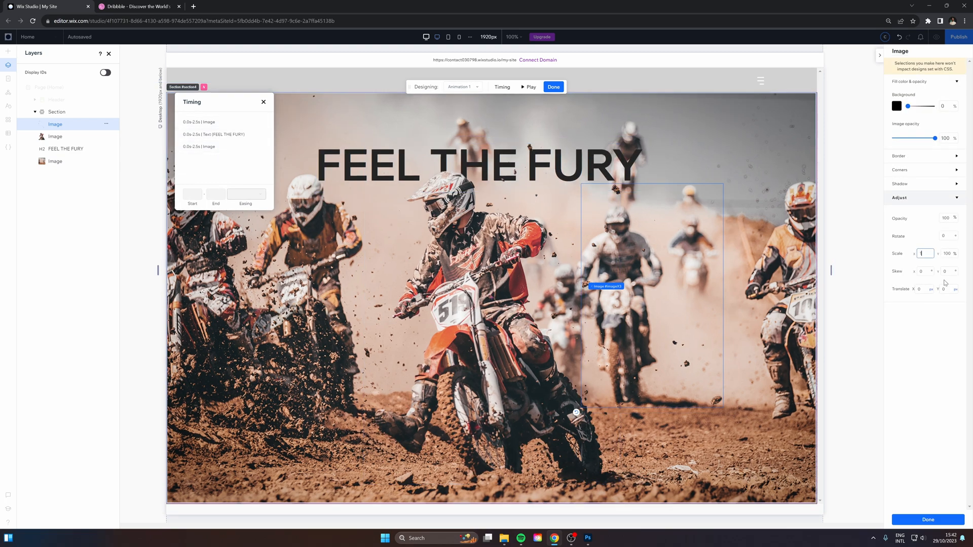
left_click(198, 121)
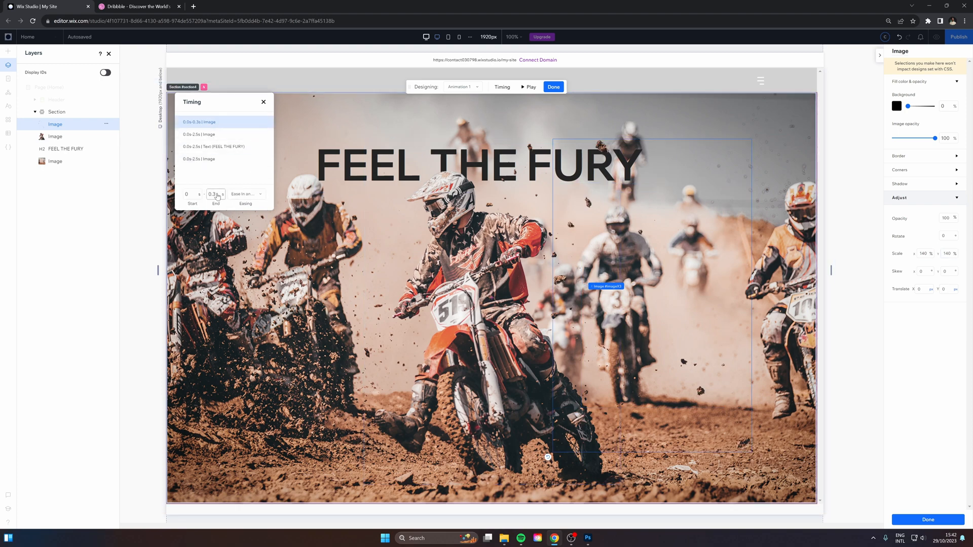
left_click(223, 158)
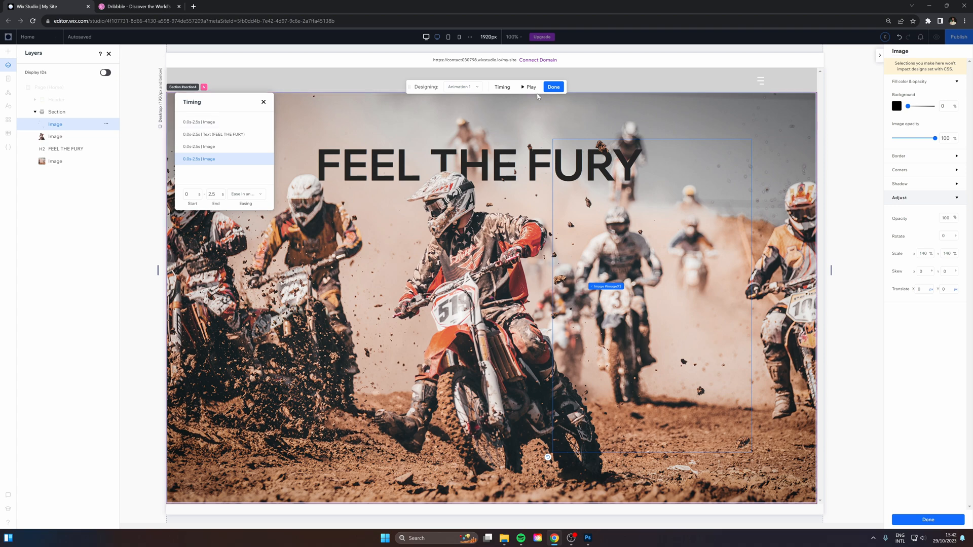
left_click(529, 86)
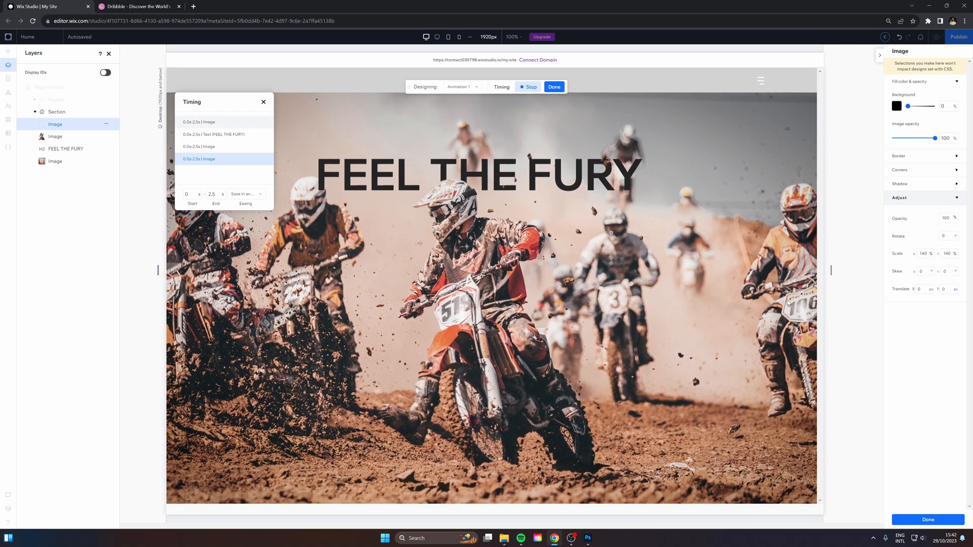
left_click(530, 86)
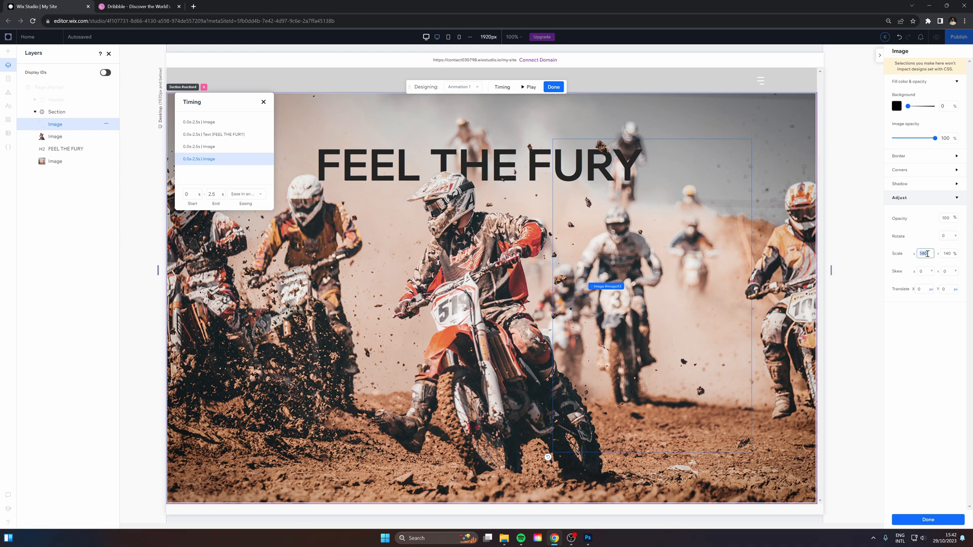
Soften the rider image to 110% zoom with 1° skew, then preview the site
type("120")
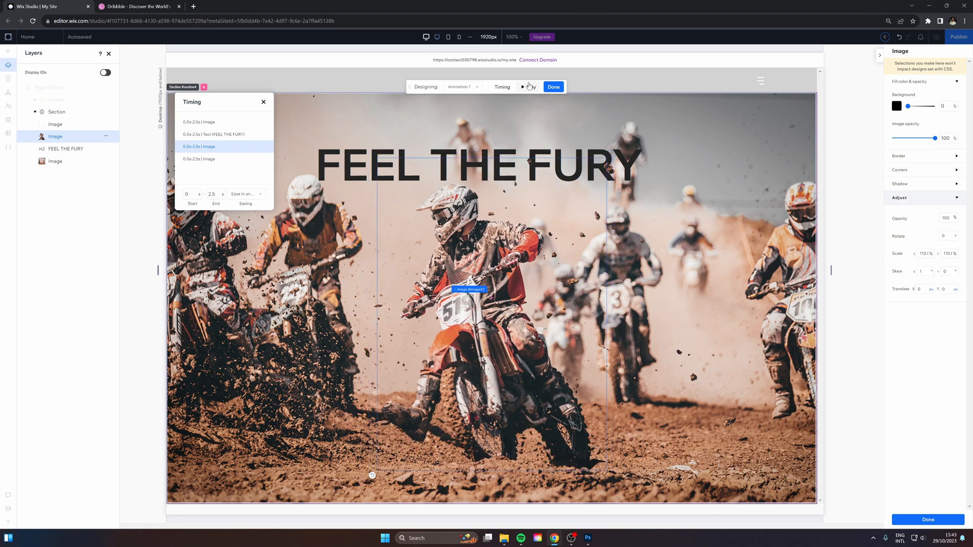
left_click(523, 87)
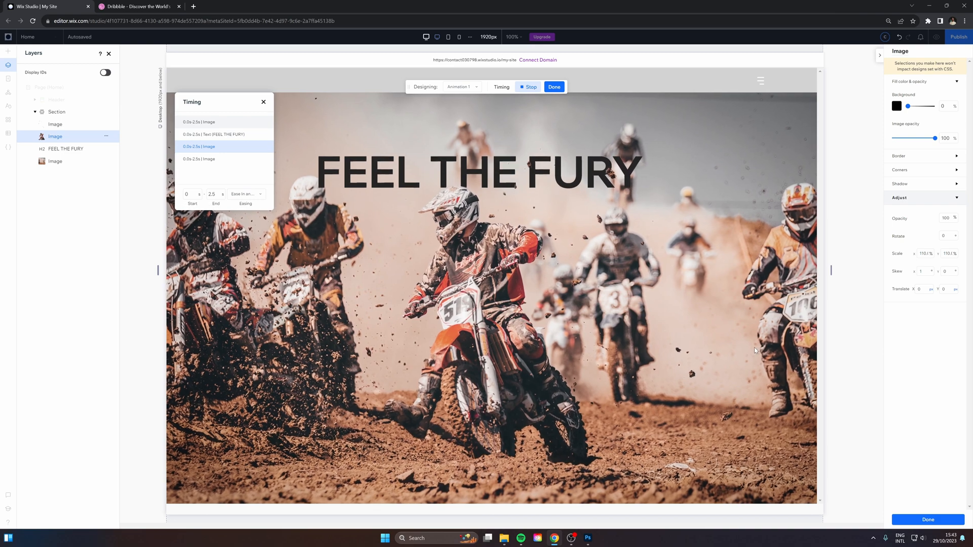
left_click(552, 87)
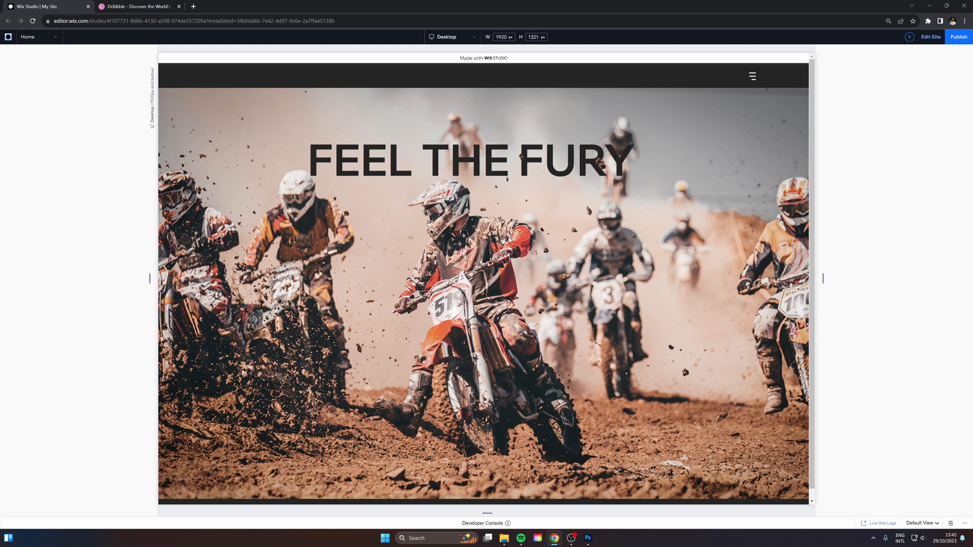
mouse_move(588, 238)
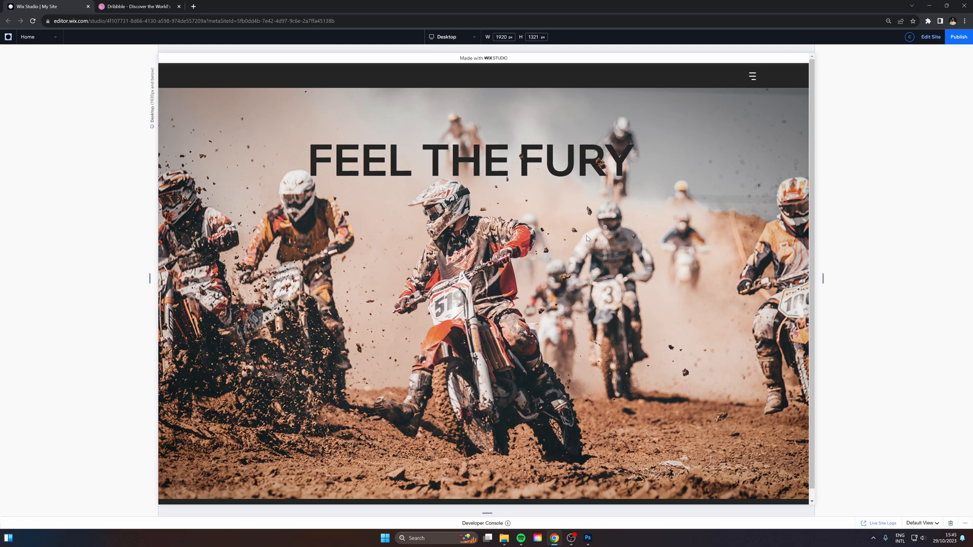